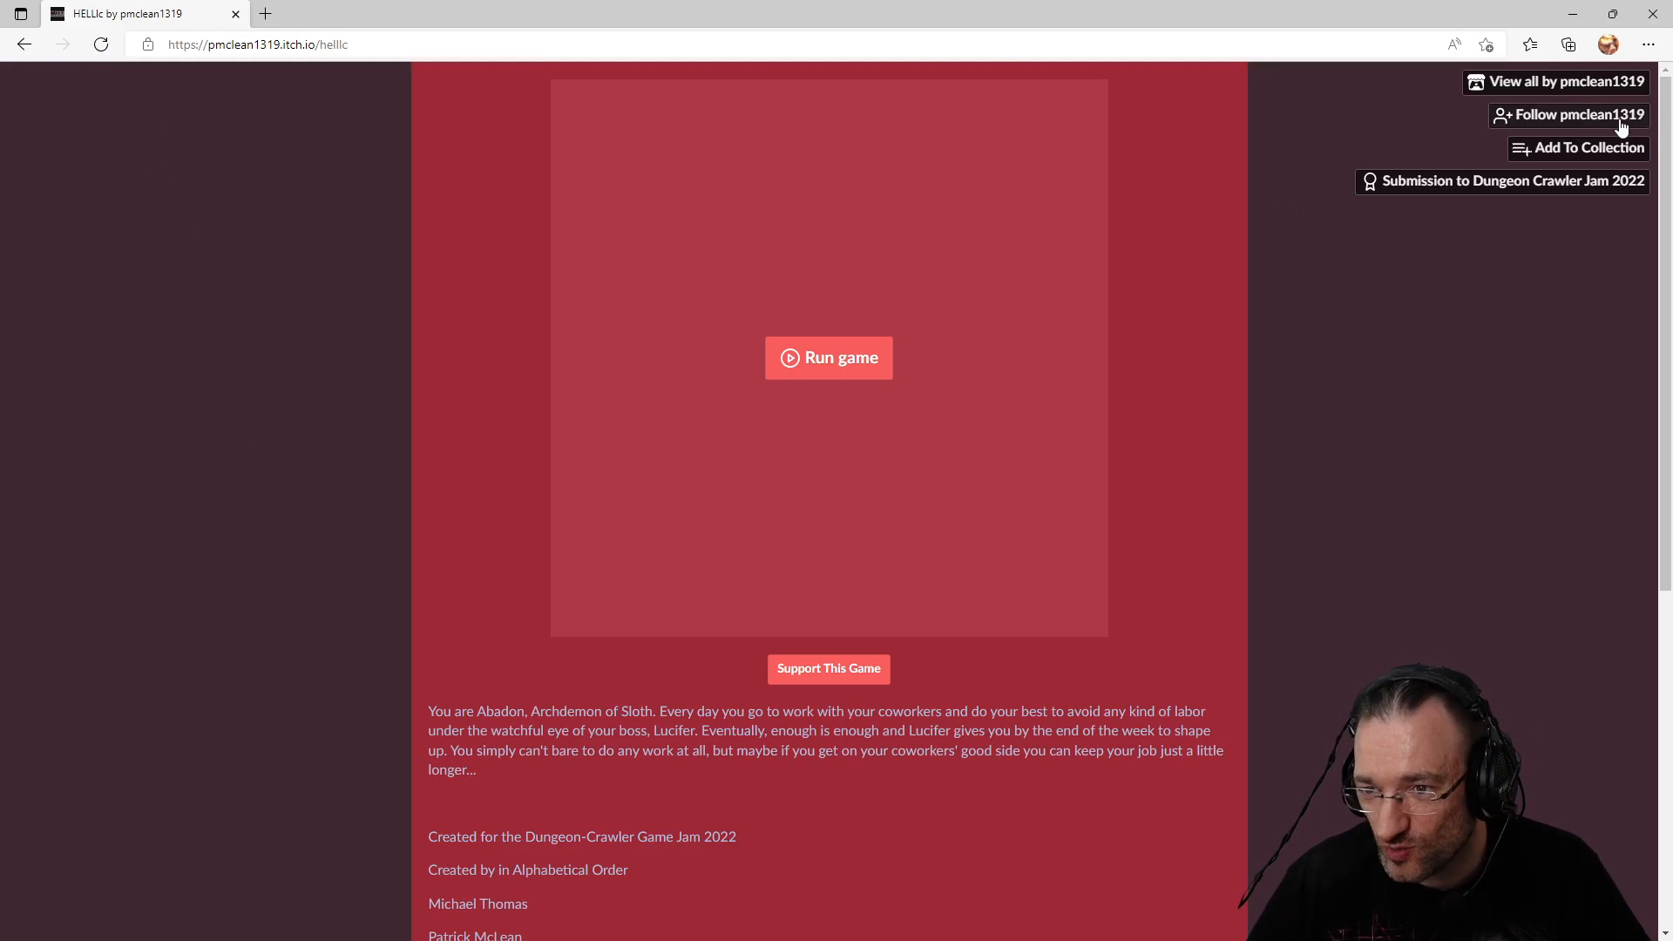
mouse_move(473, 502)
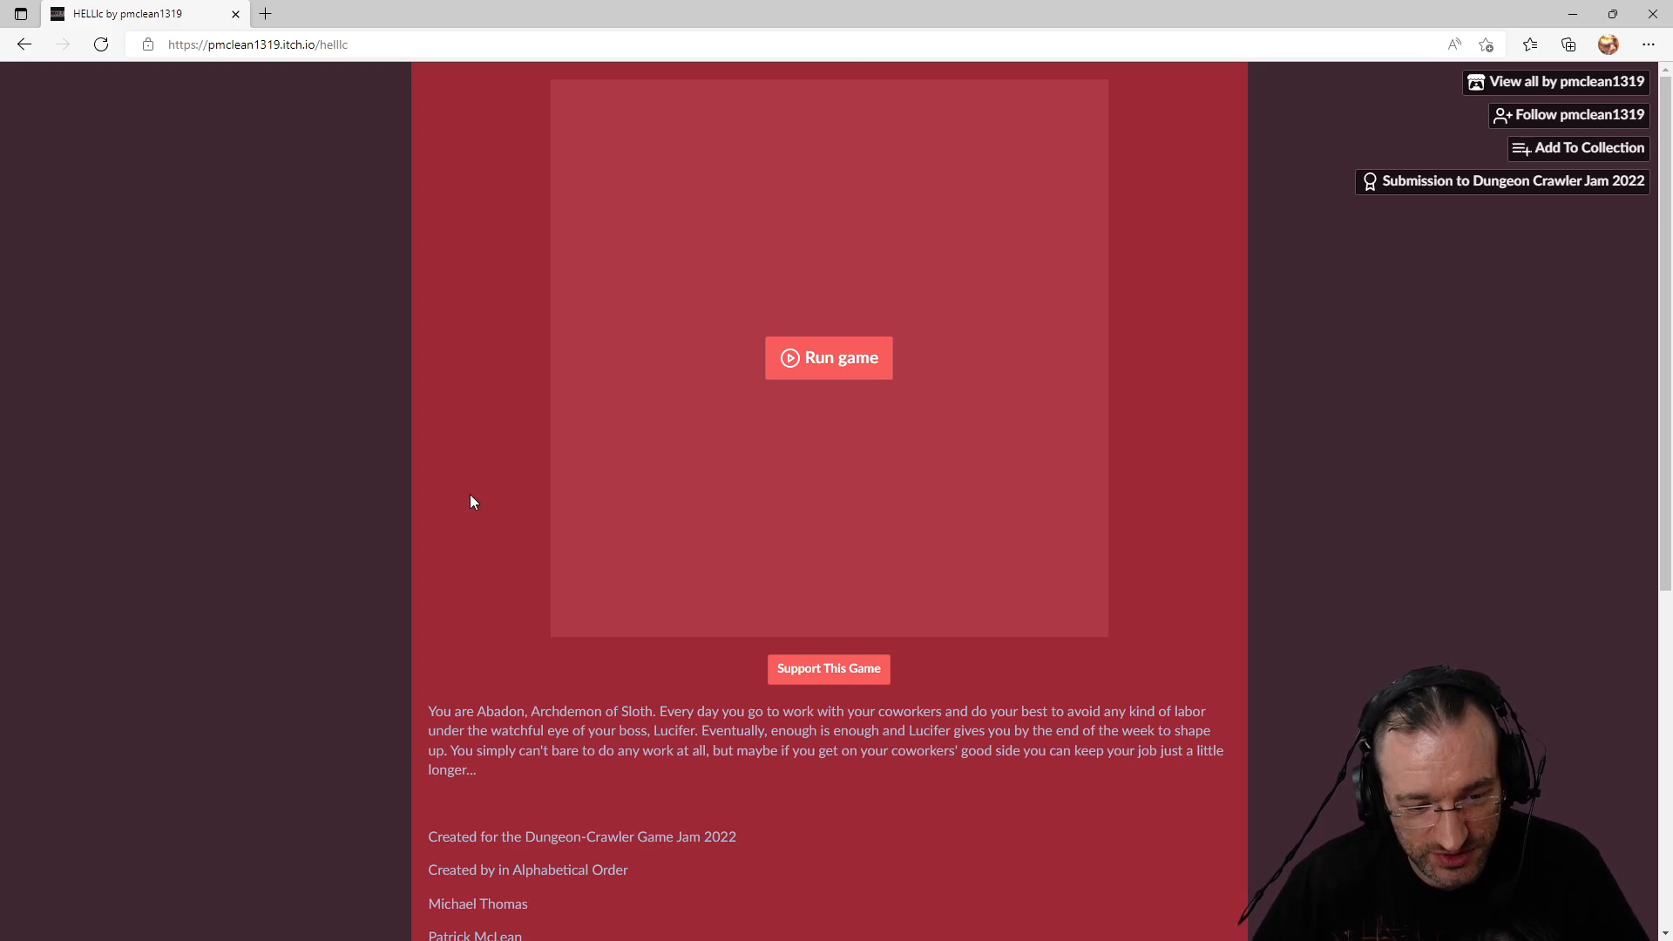
mouse_move(458, 389)
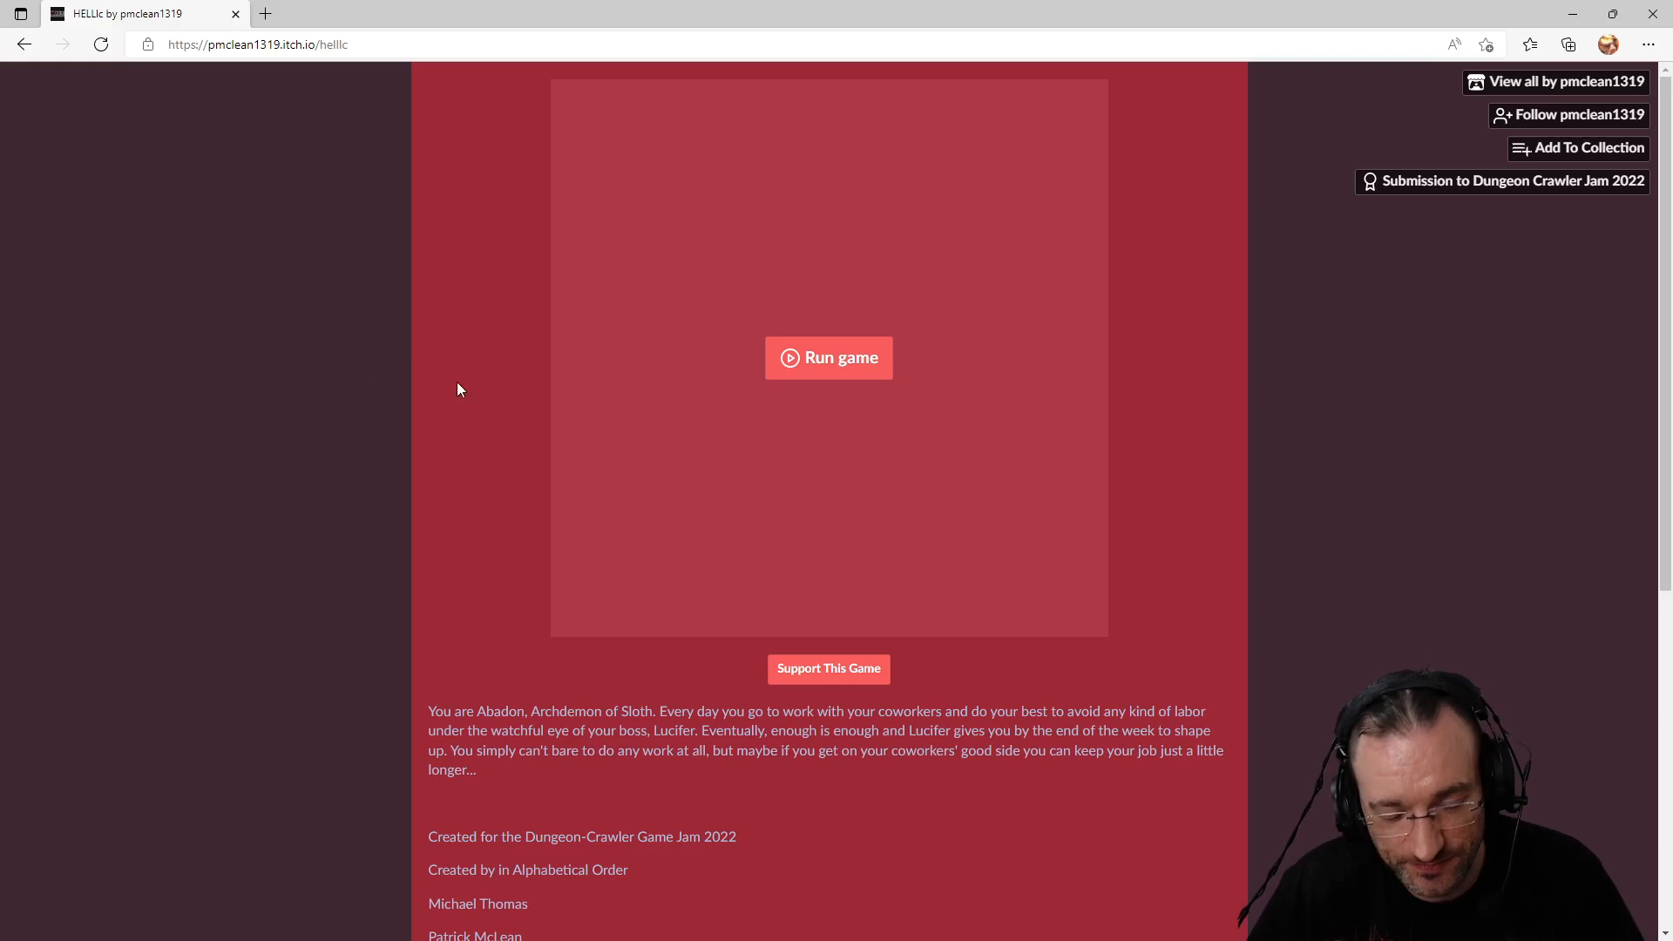
Step: Run HELLlc in the page, glance at the volume settings screen, and return to the main menu
click(828, 357)
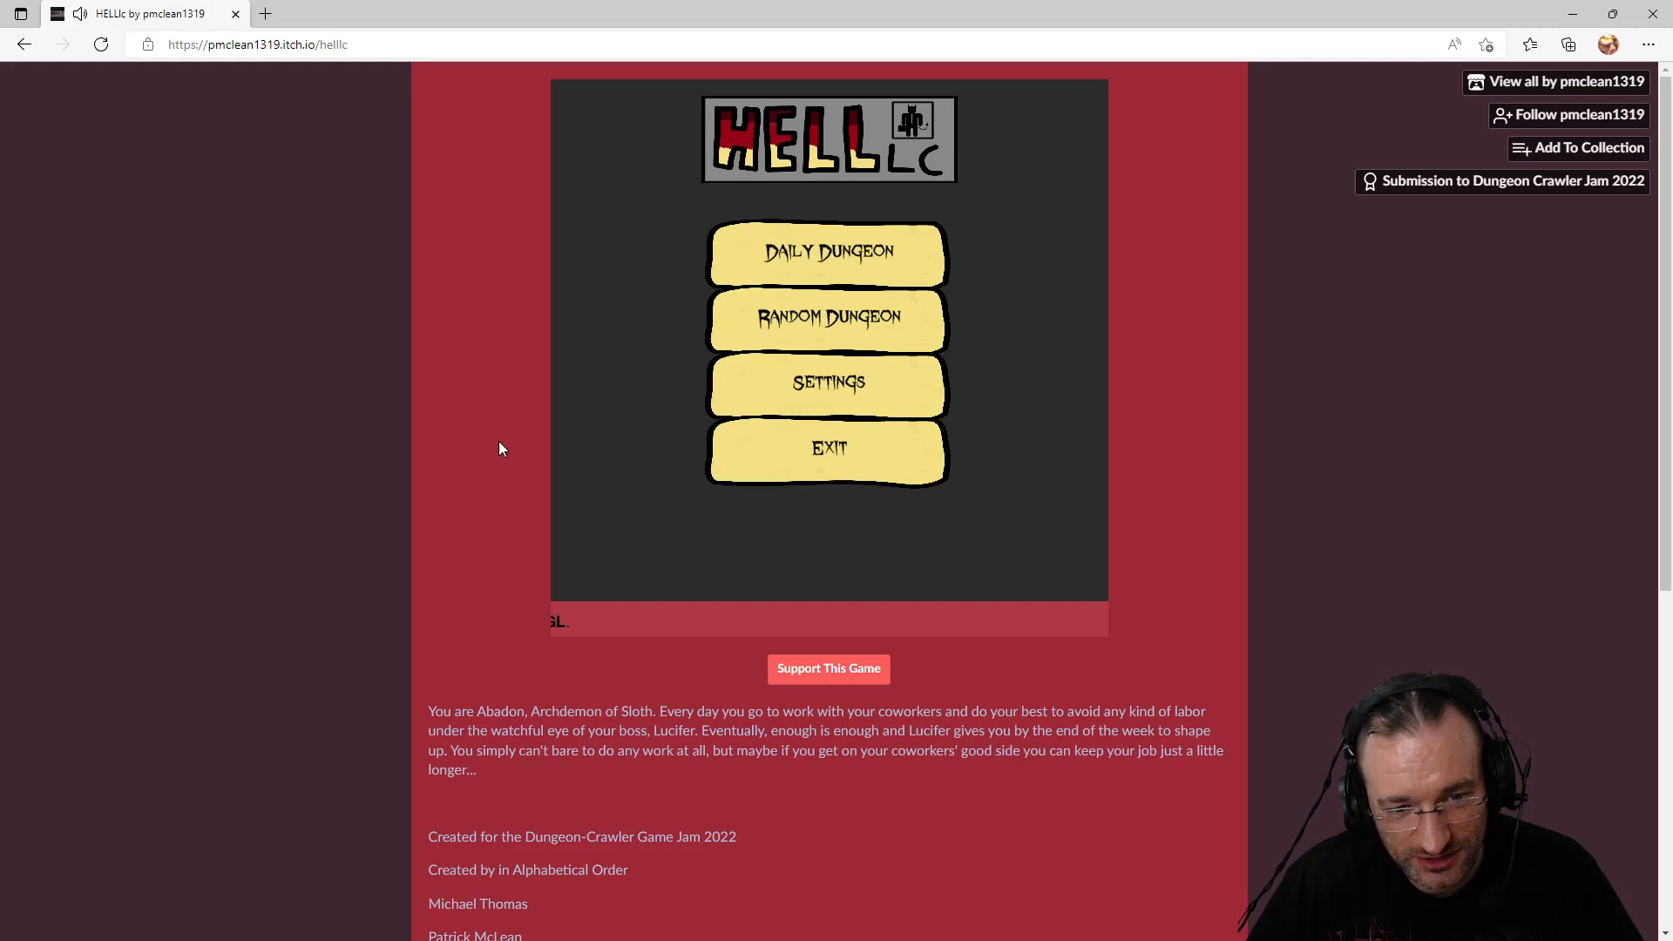
key(ctrl+plus)
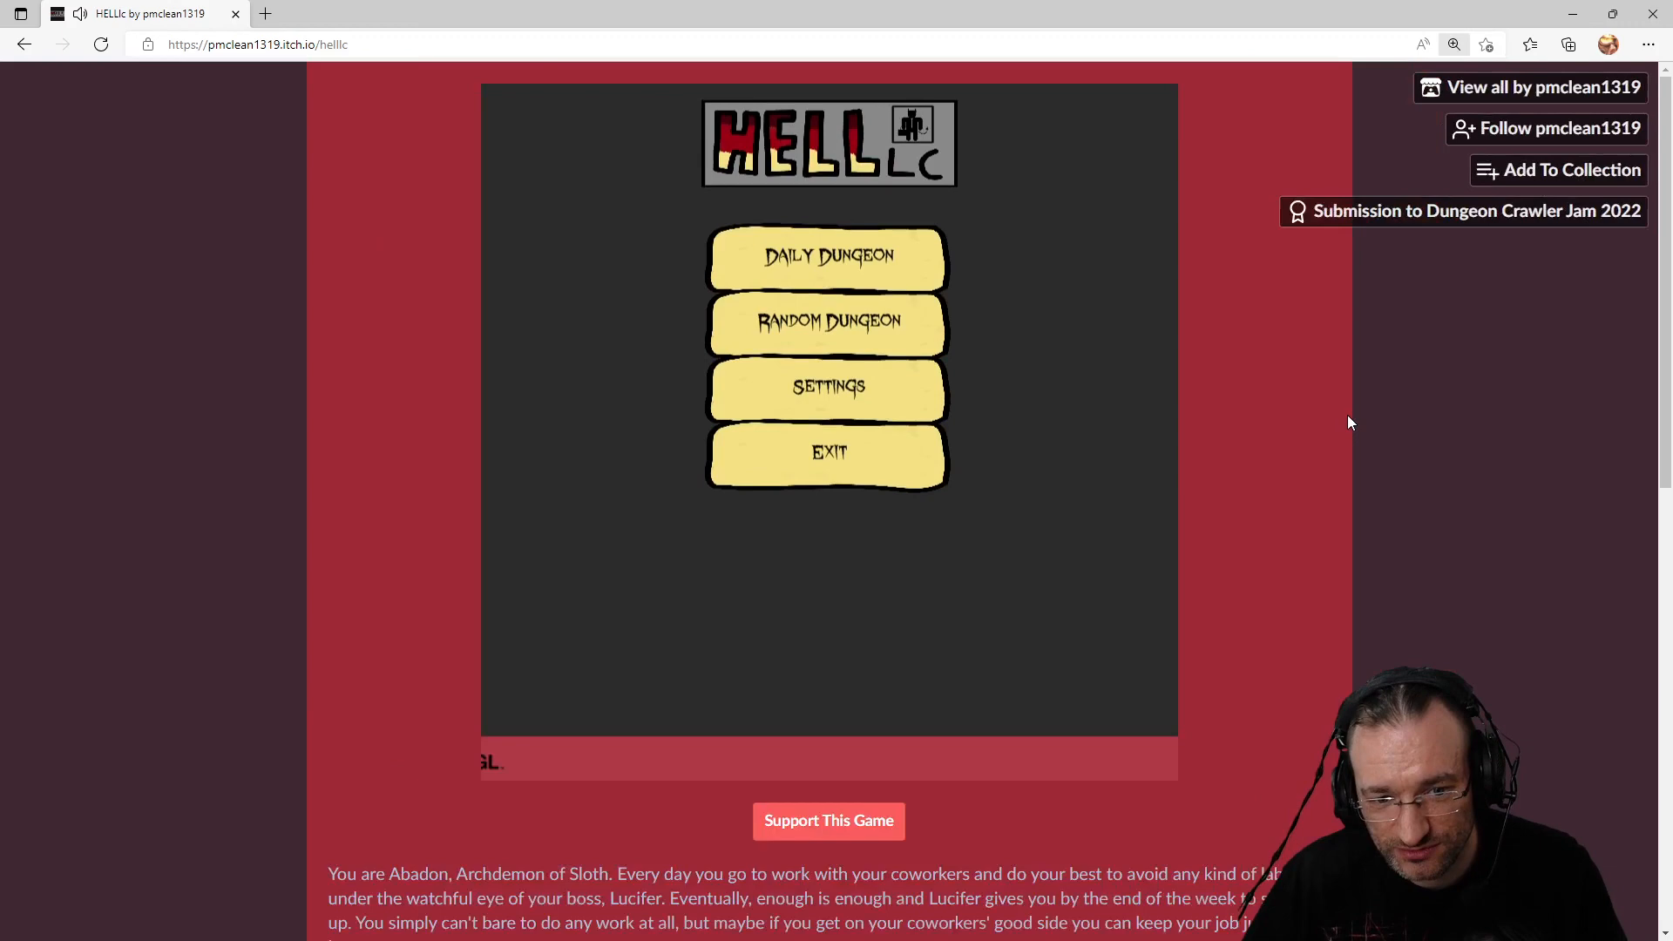
scroll(down, 3)
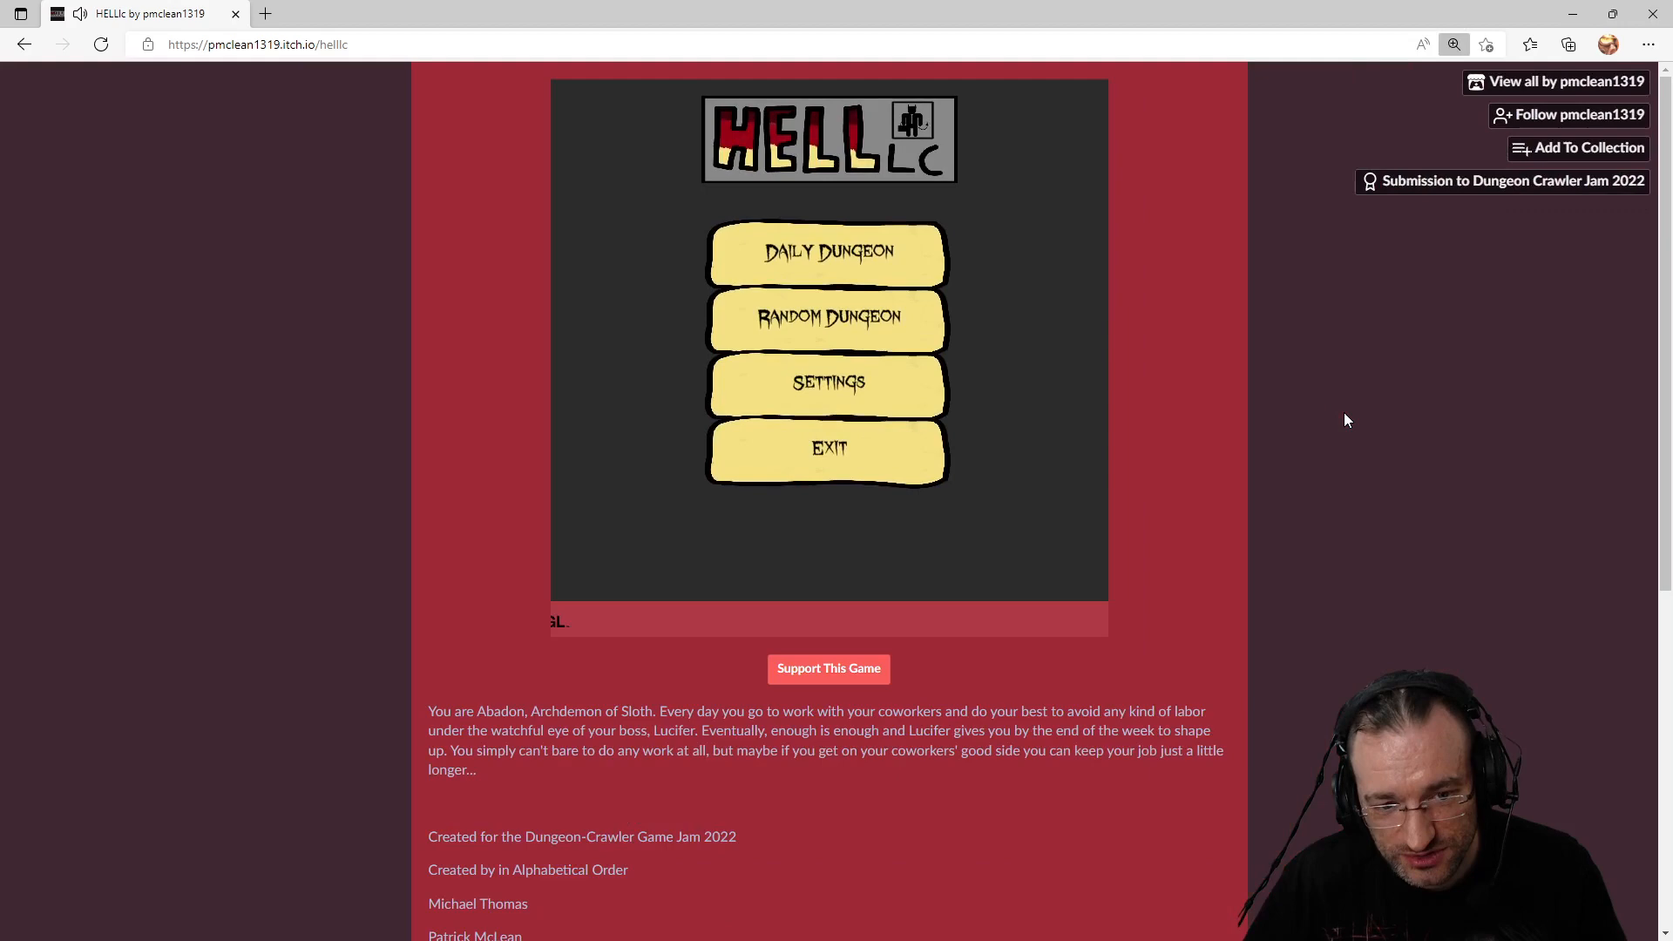
click(828, 381)
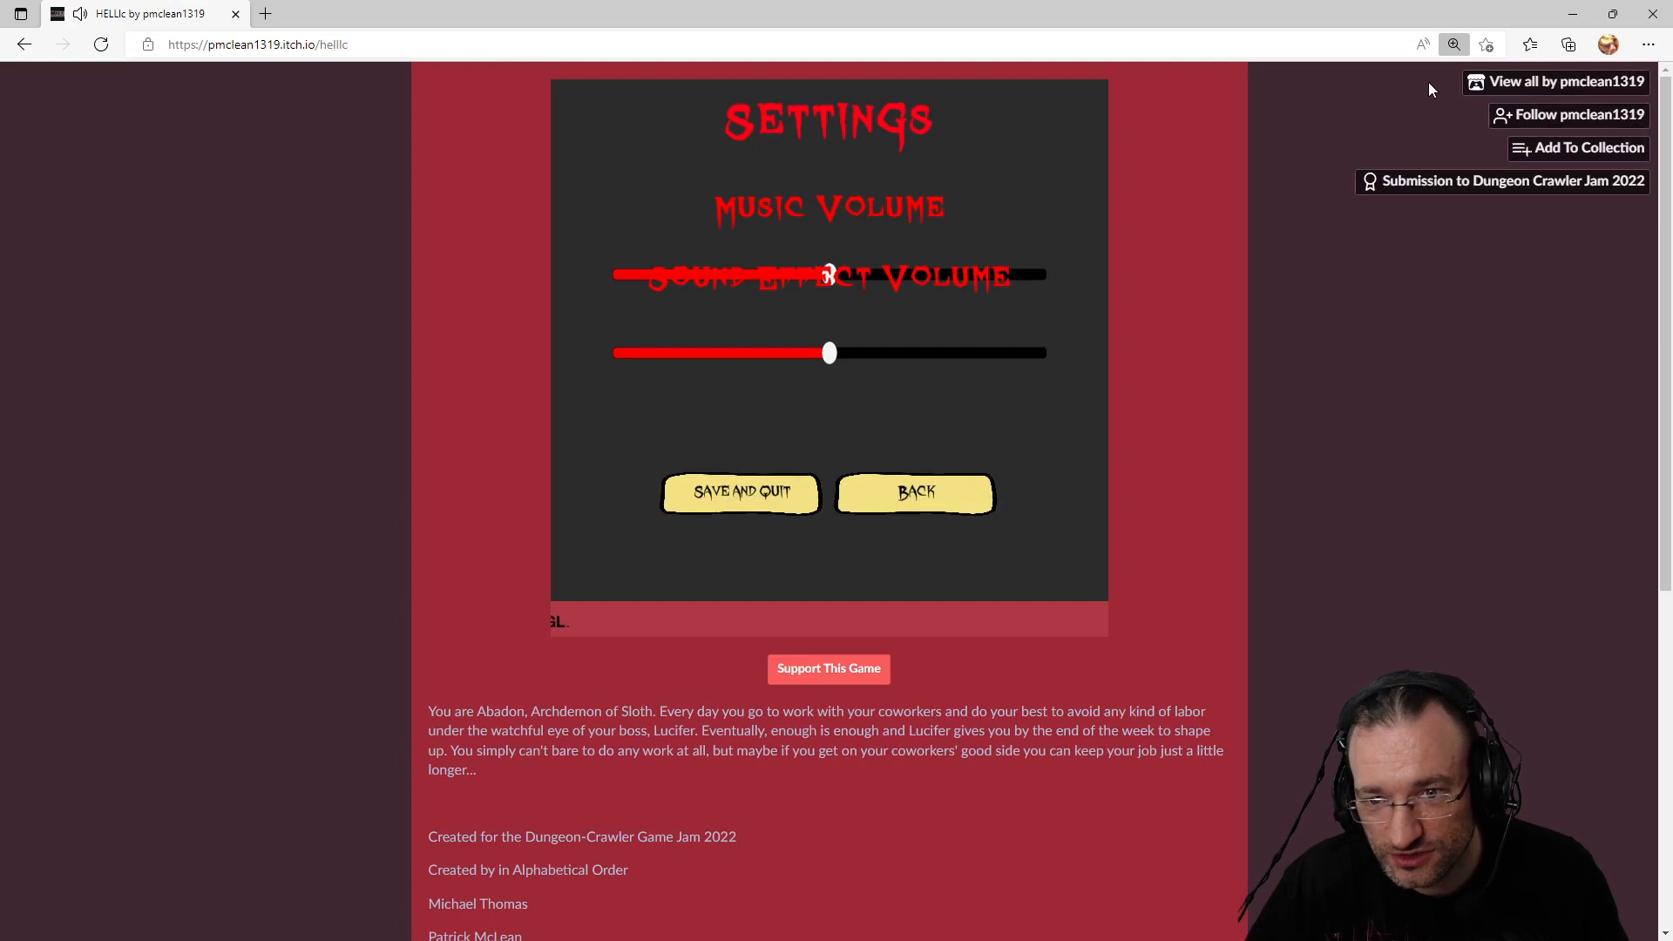
mouse_move(838, 279)
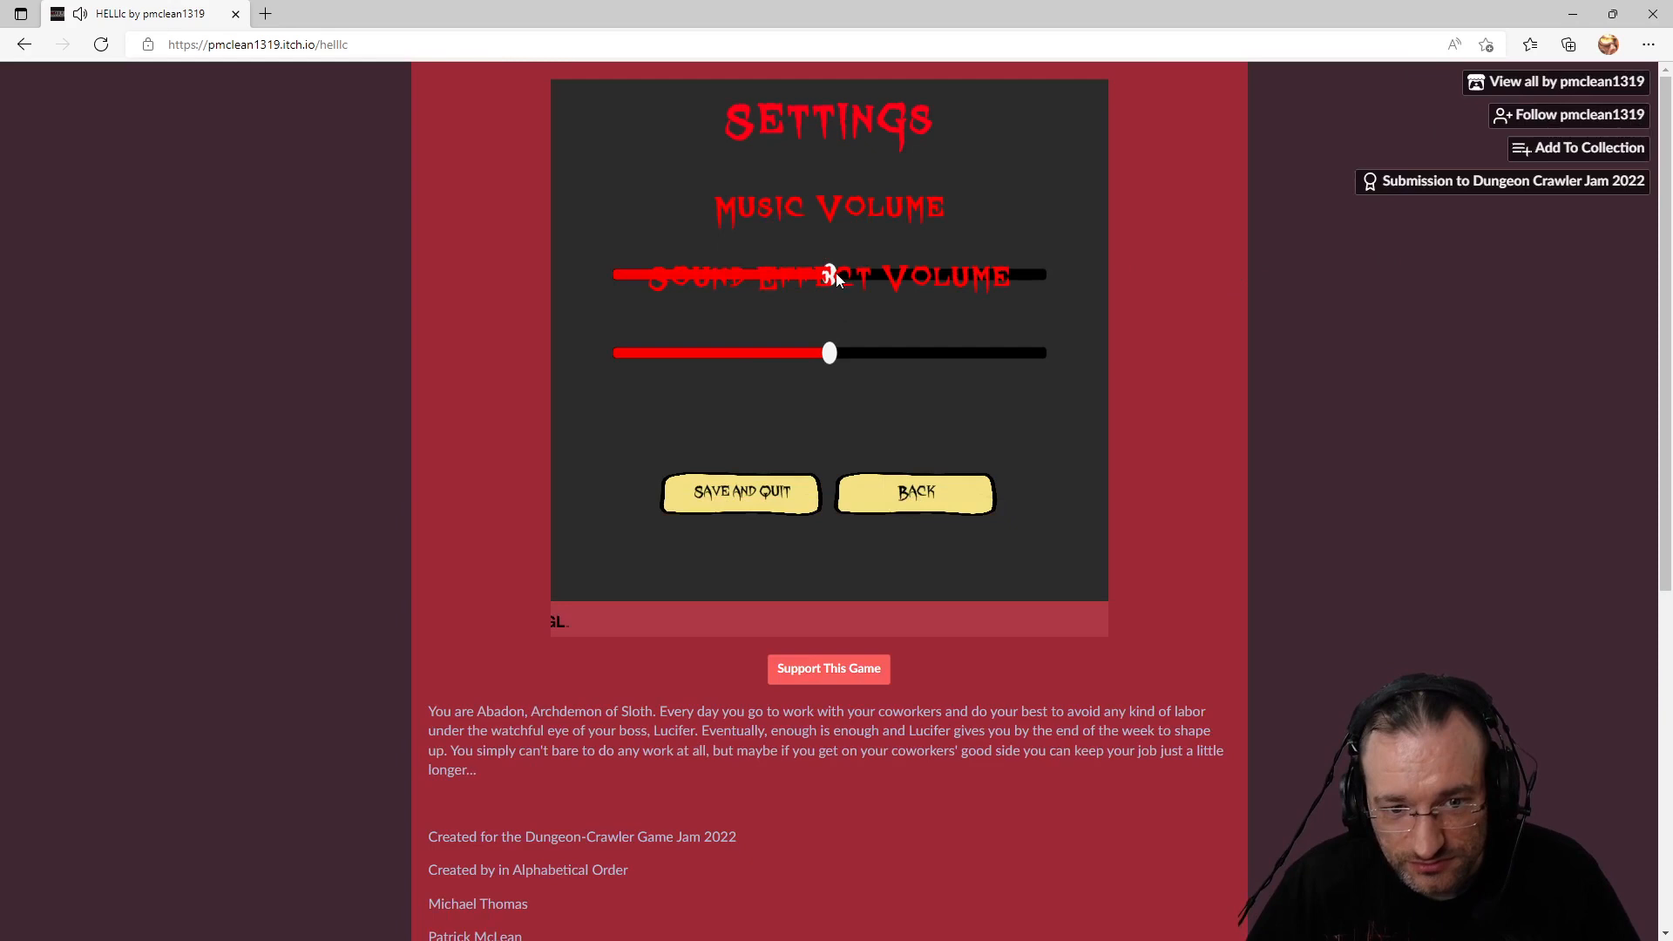
click(915, 491)
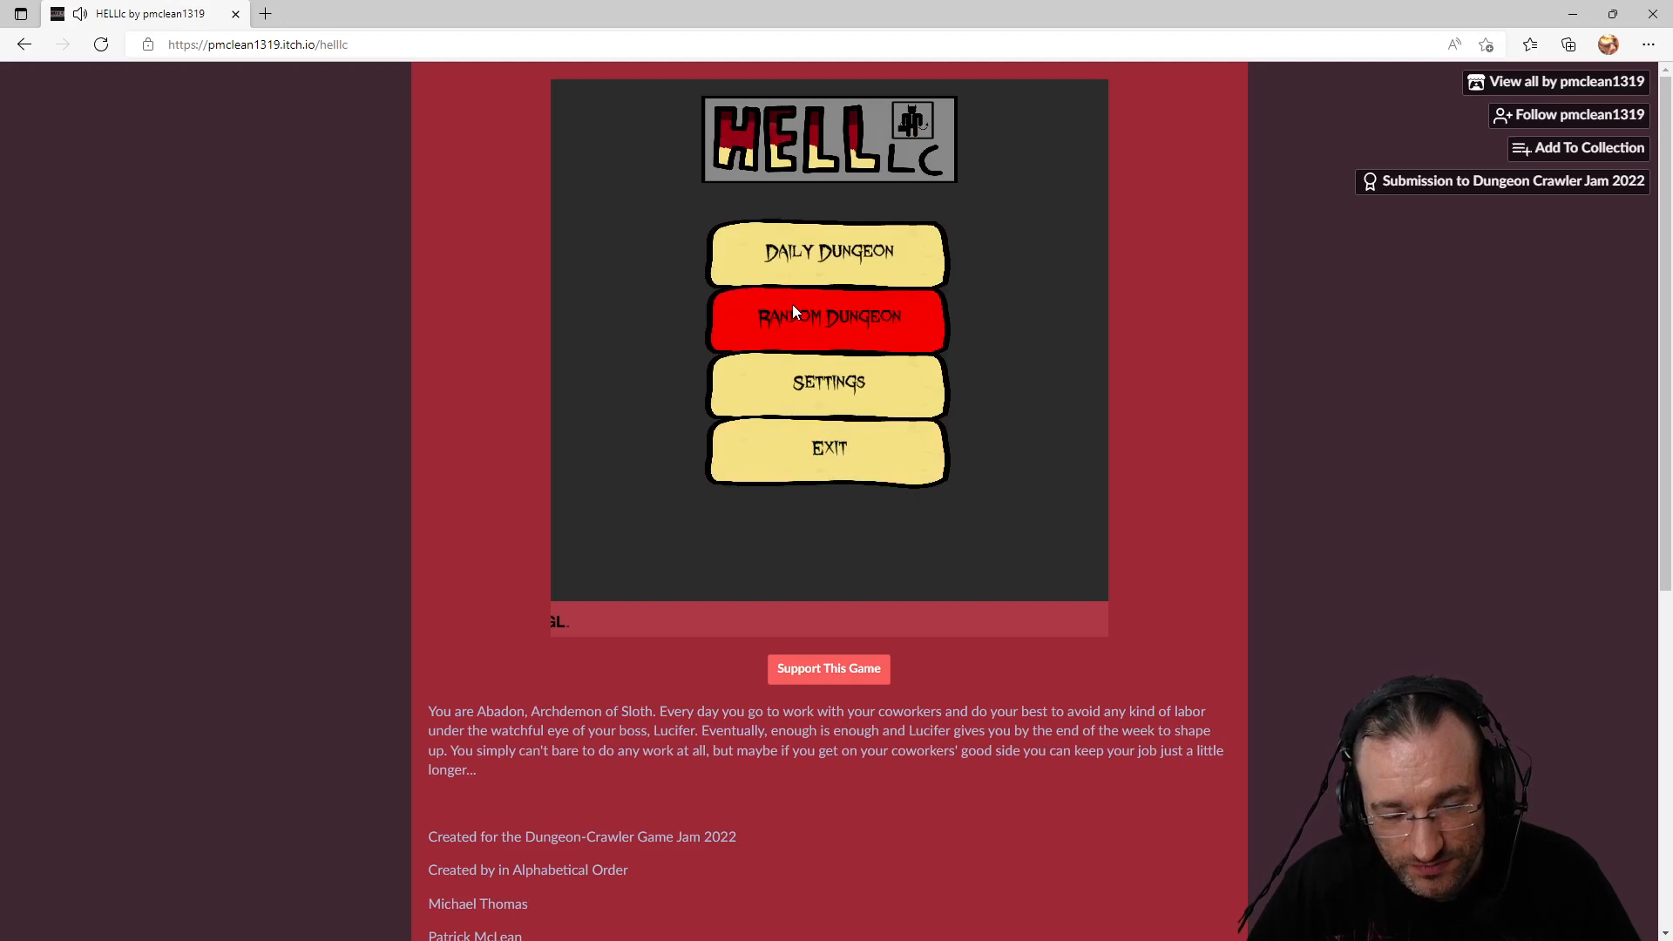
Step: Lower the music volume in Settings and Save and Quit back toward the Abaddon intro
click(828, 381)
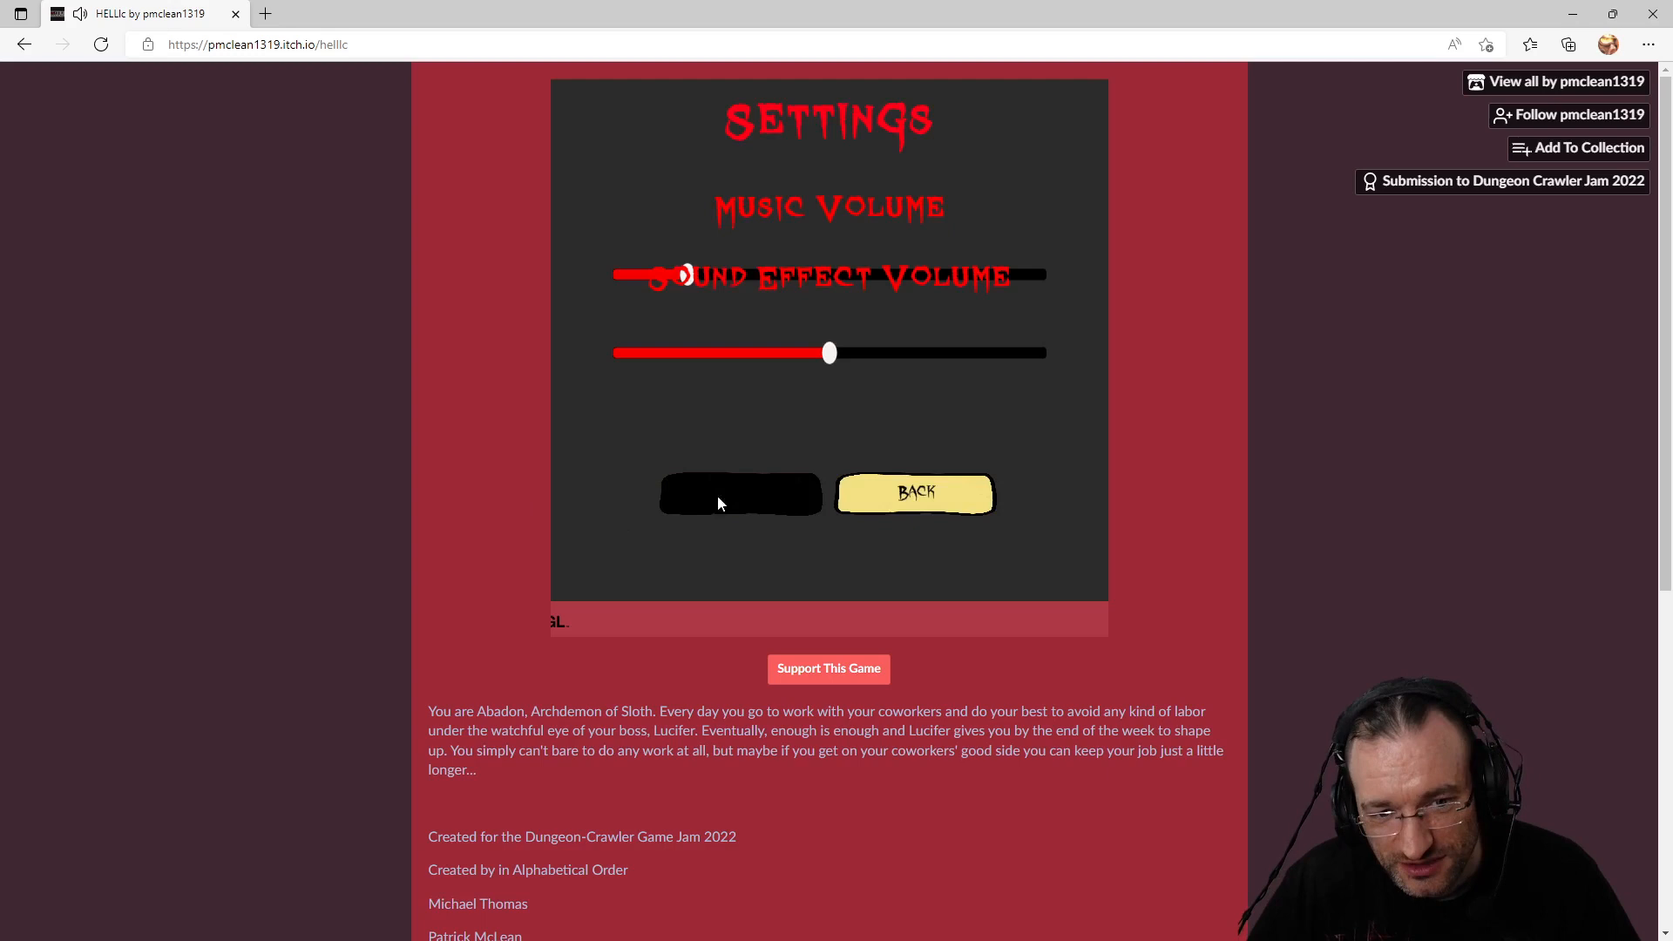
click(915, 493)
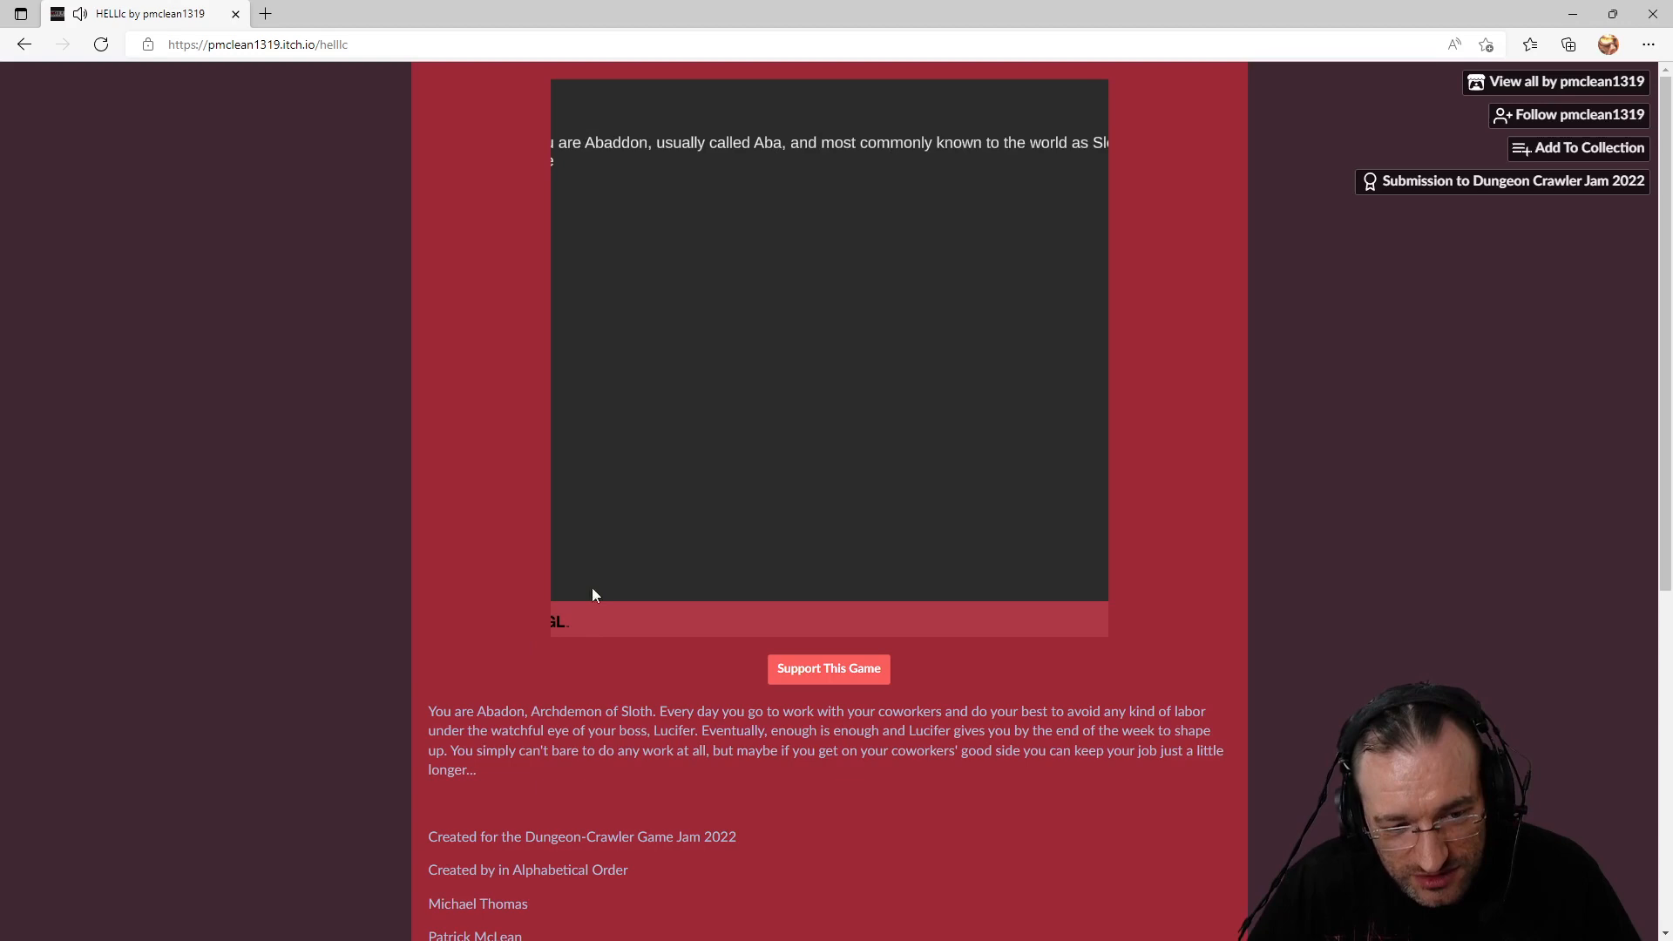
scroll(down, 3)
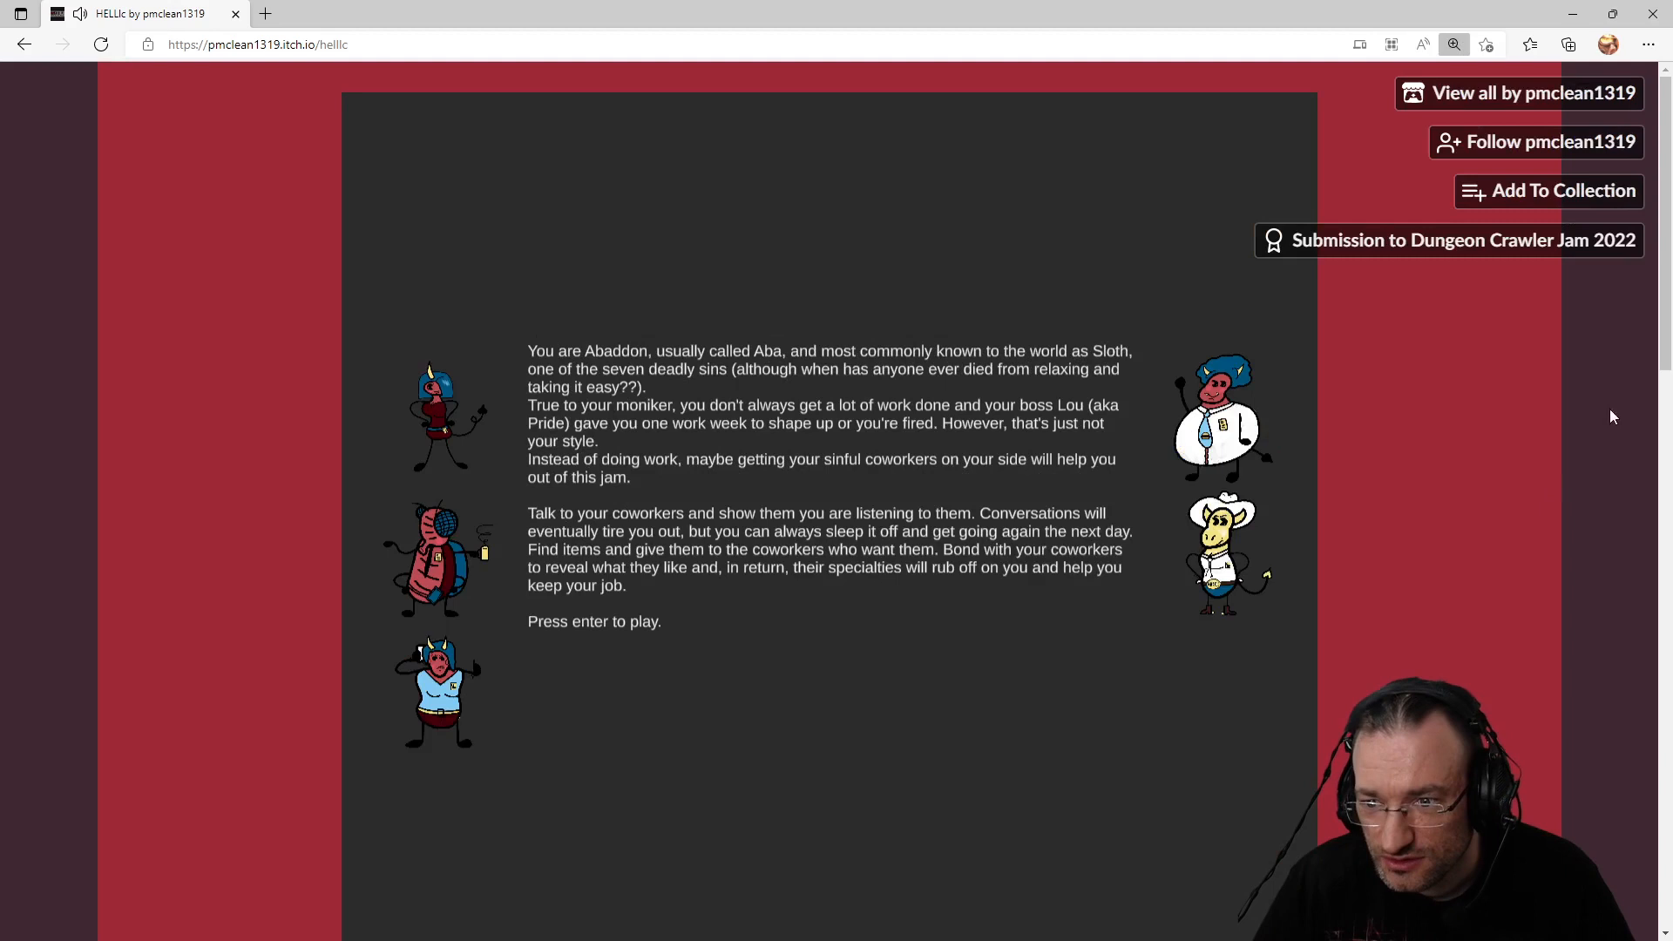
scroll(down, 3)
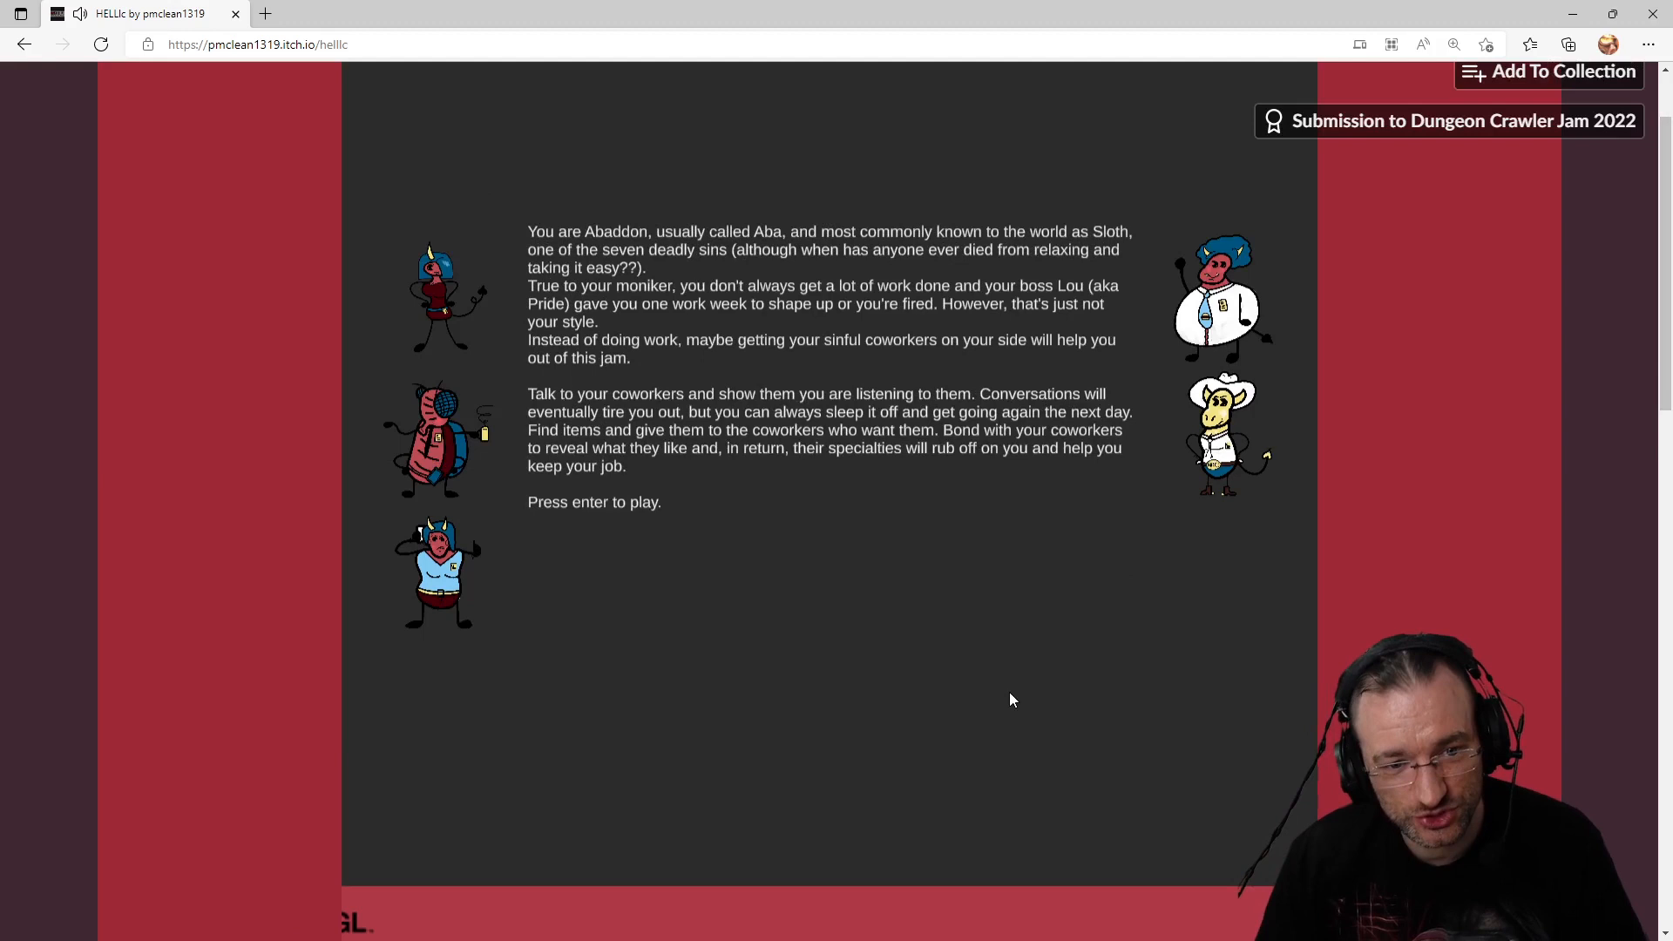
mouse_move(726, 259)
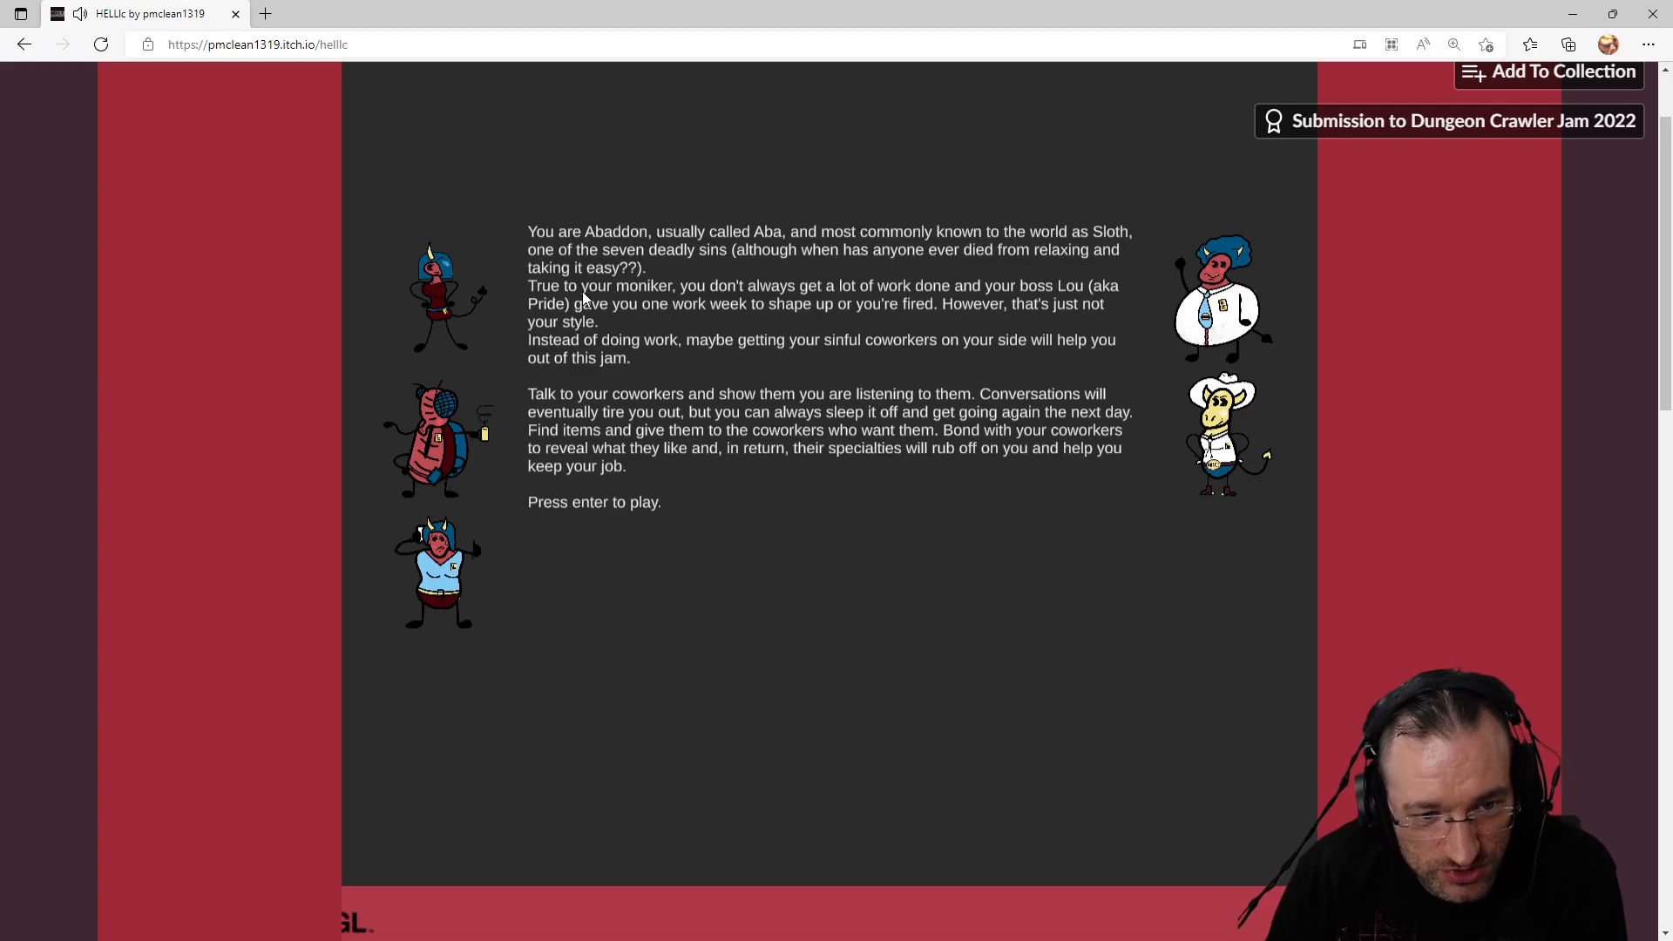
mouse_move(622, 316)
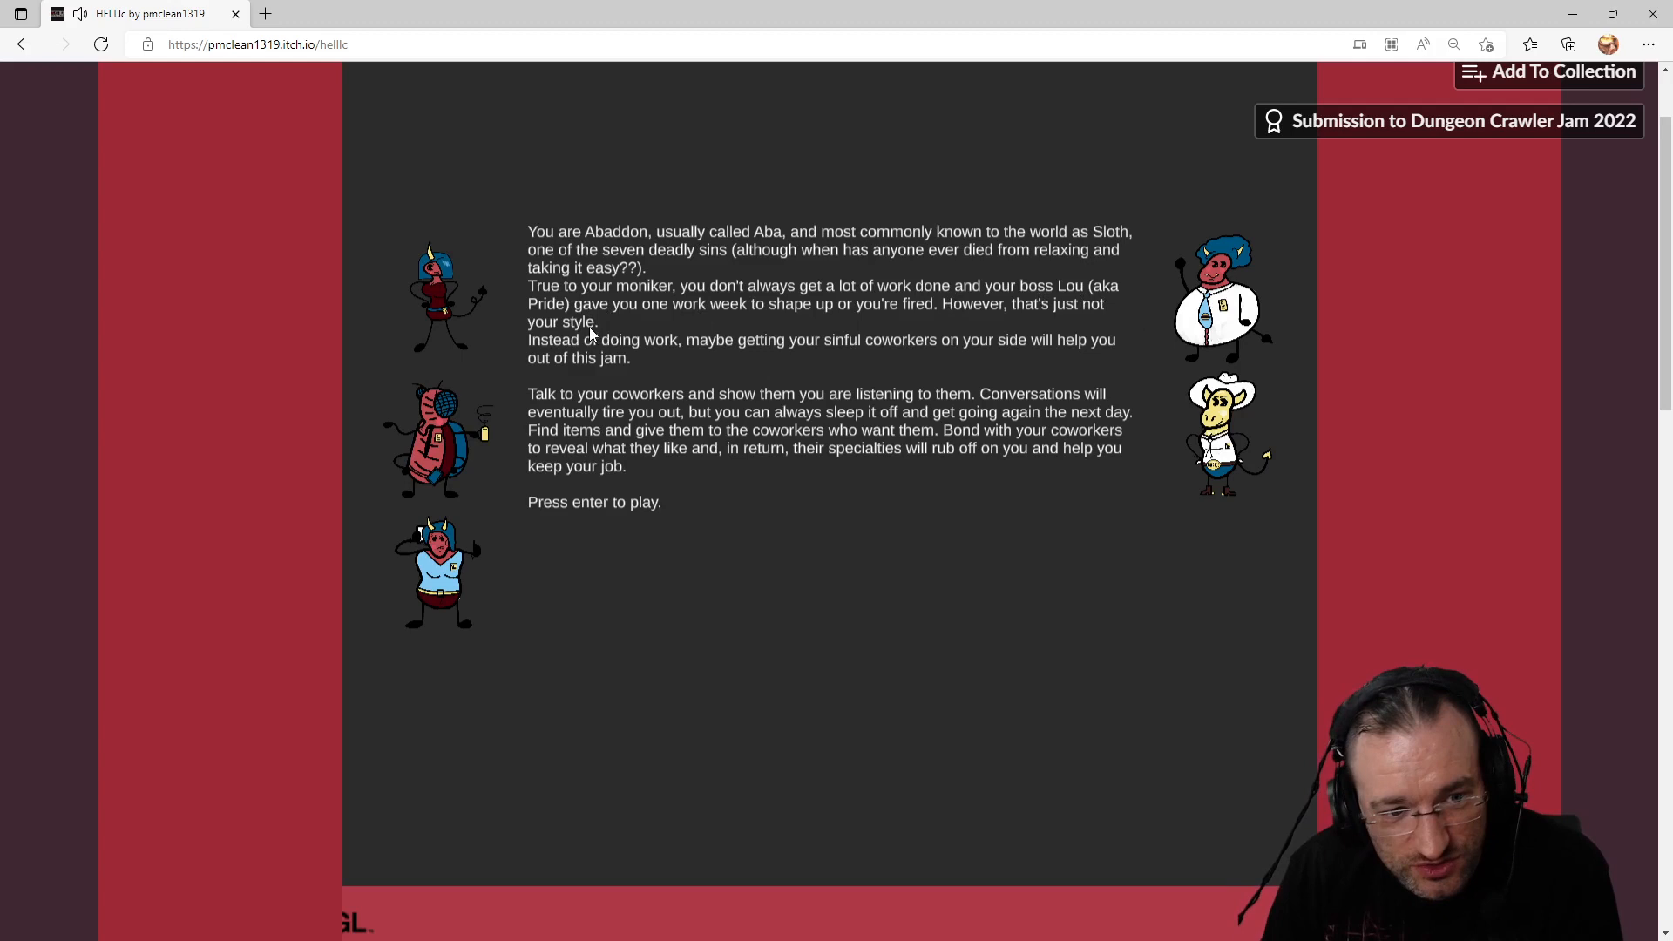
mouse_move(622, 373)
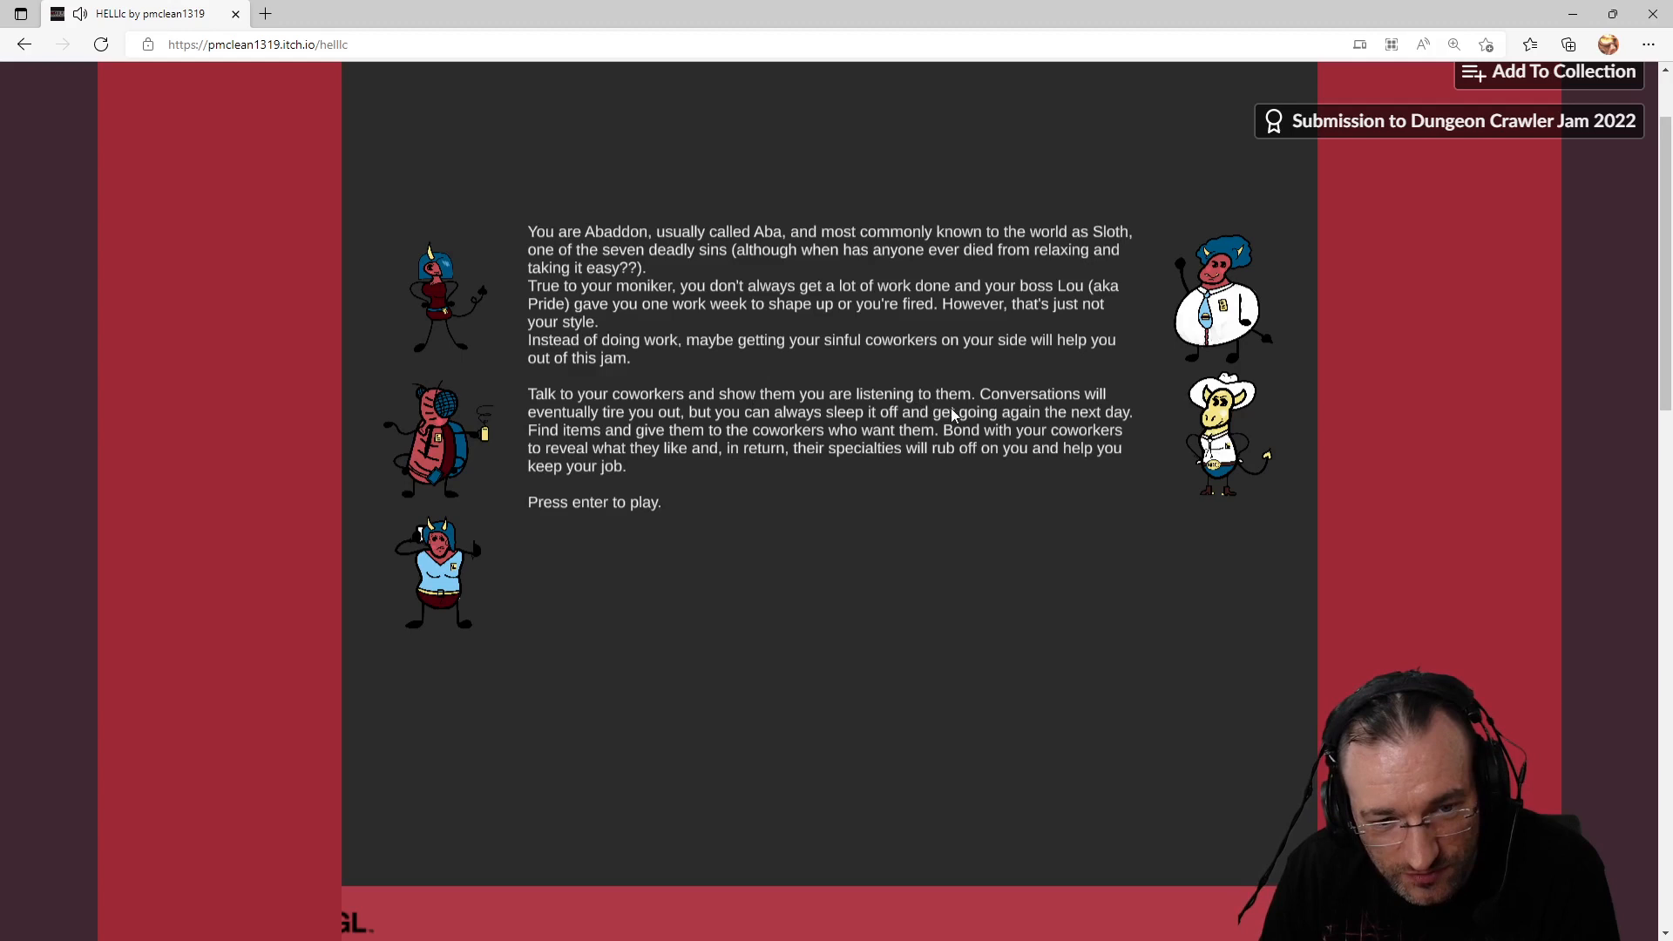
mouse_move(1077, 420)
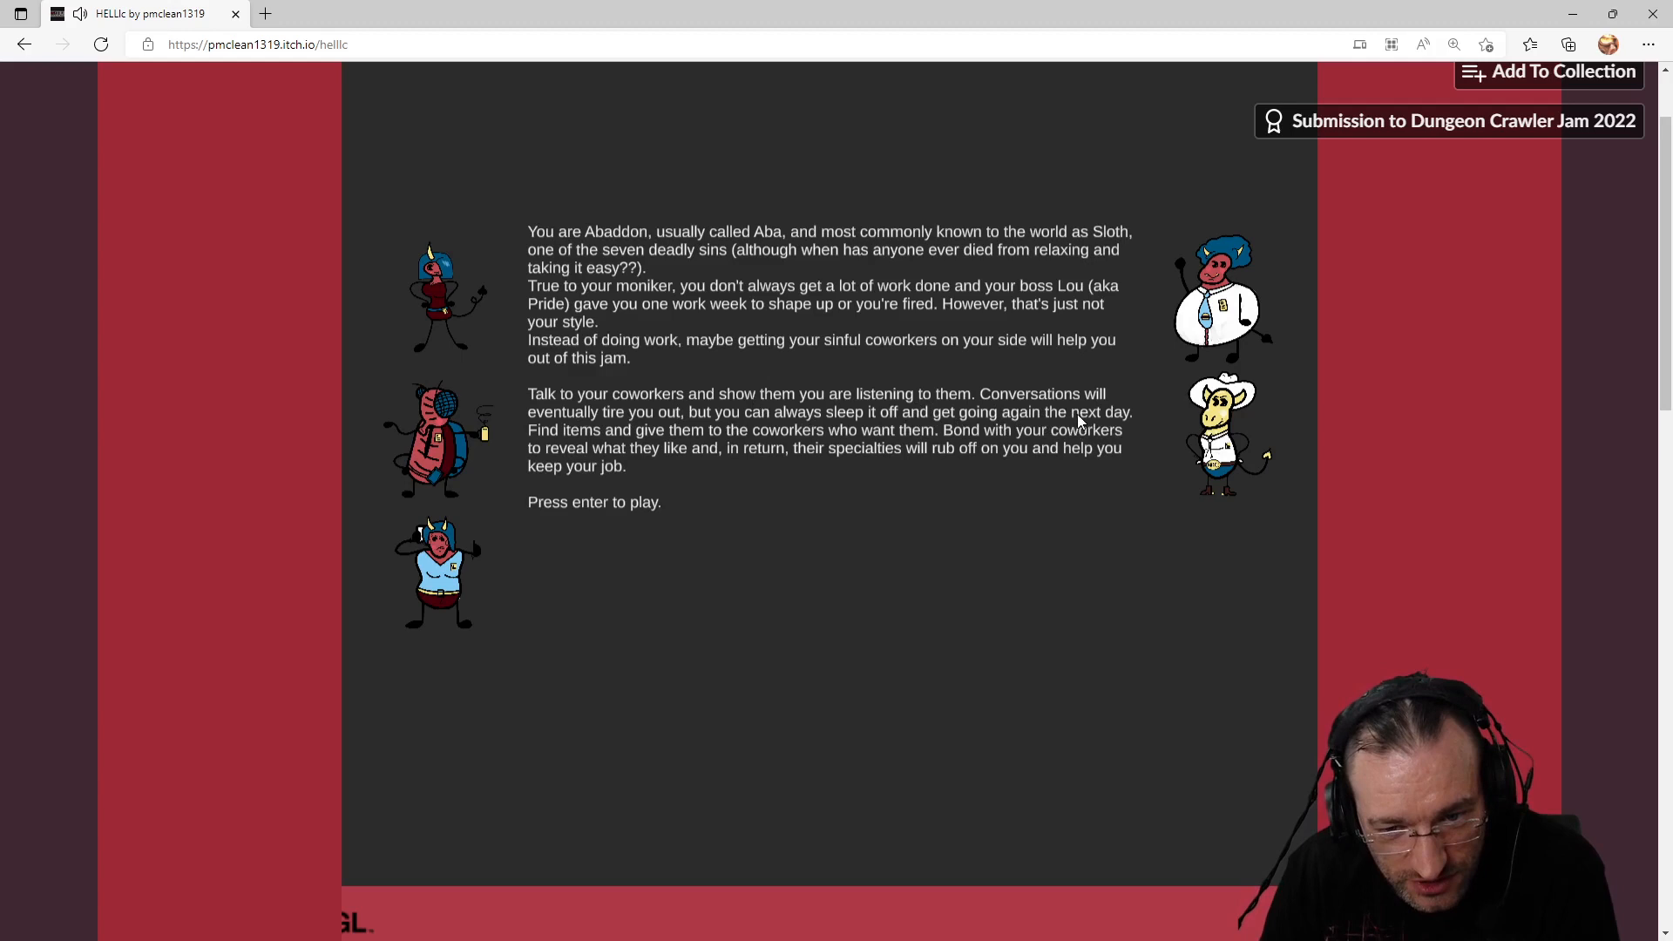
mouse_move(568, 458)
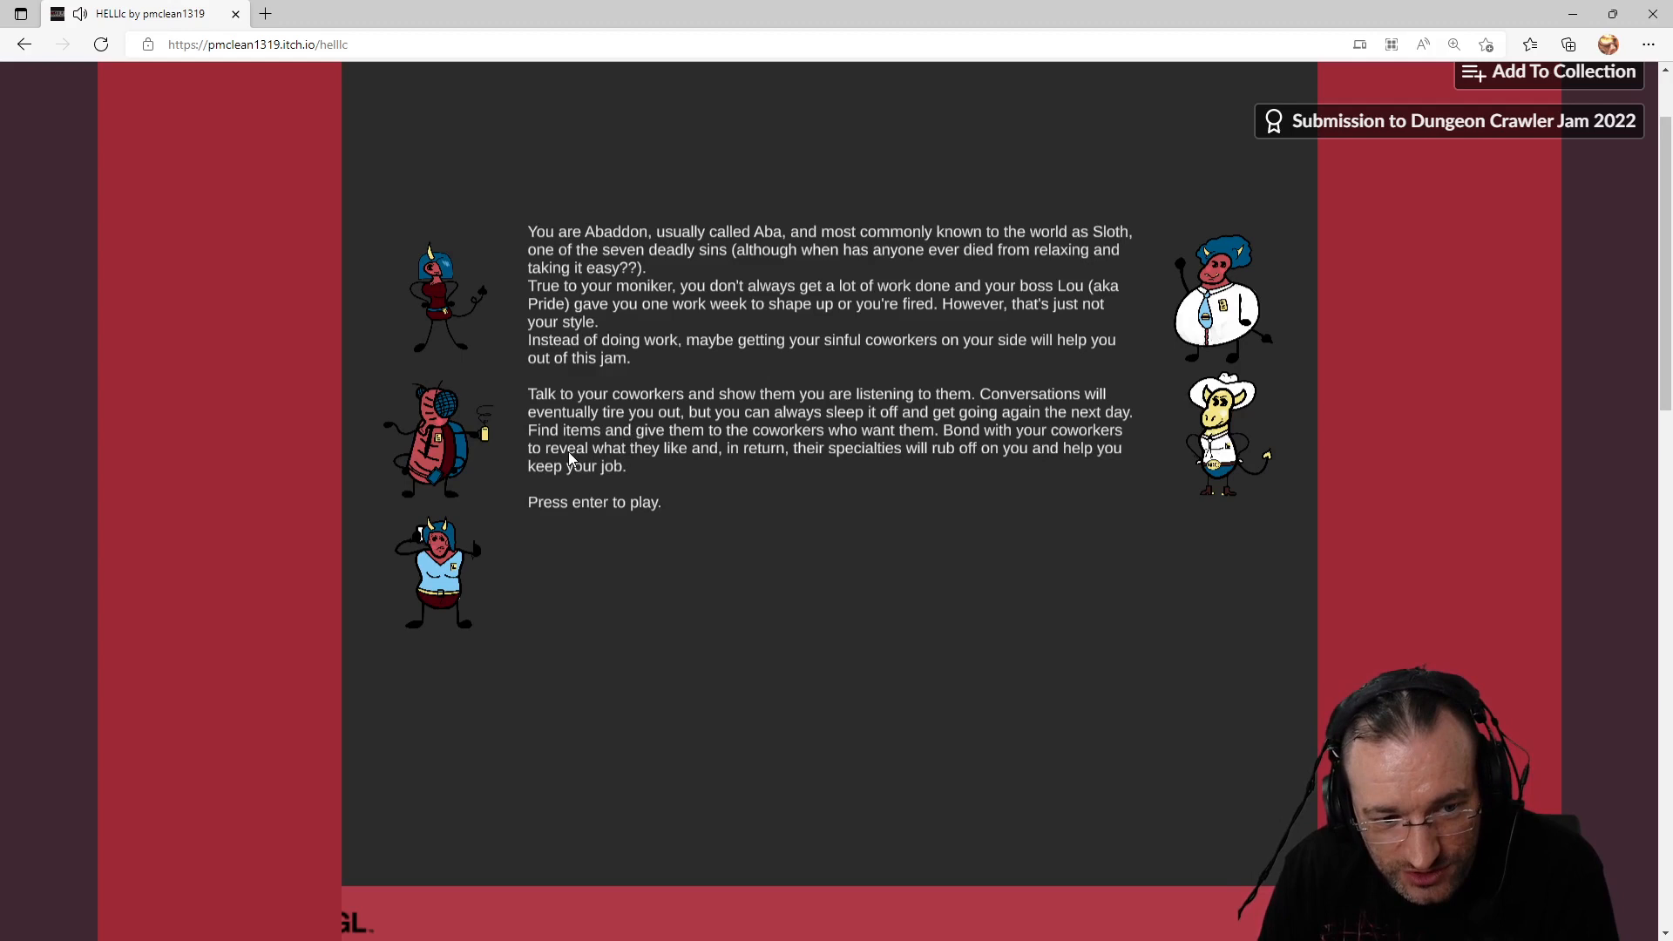
mouse_move(672, 482)
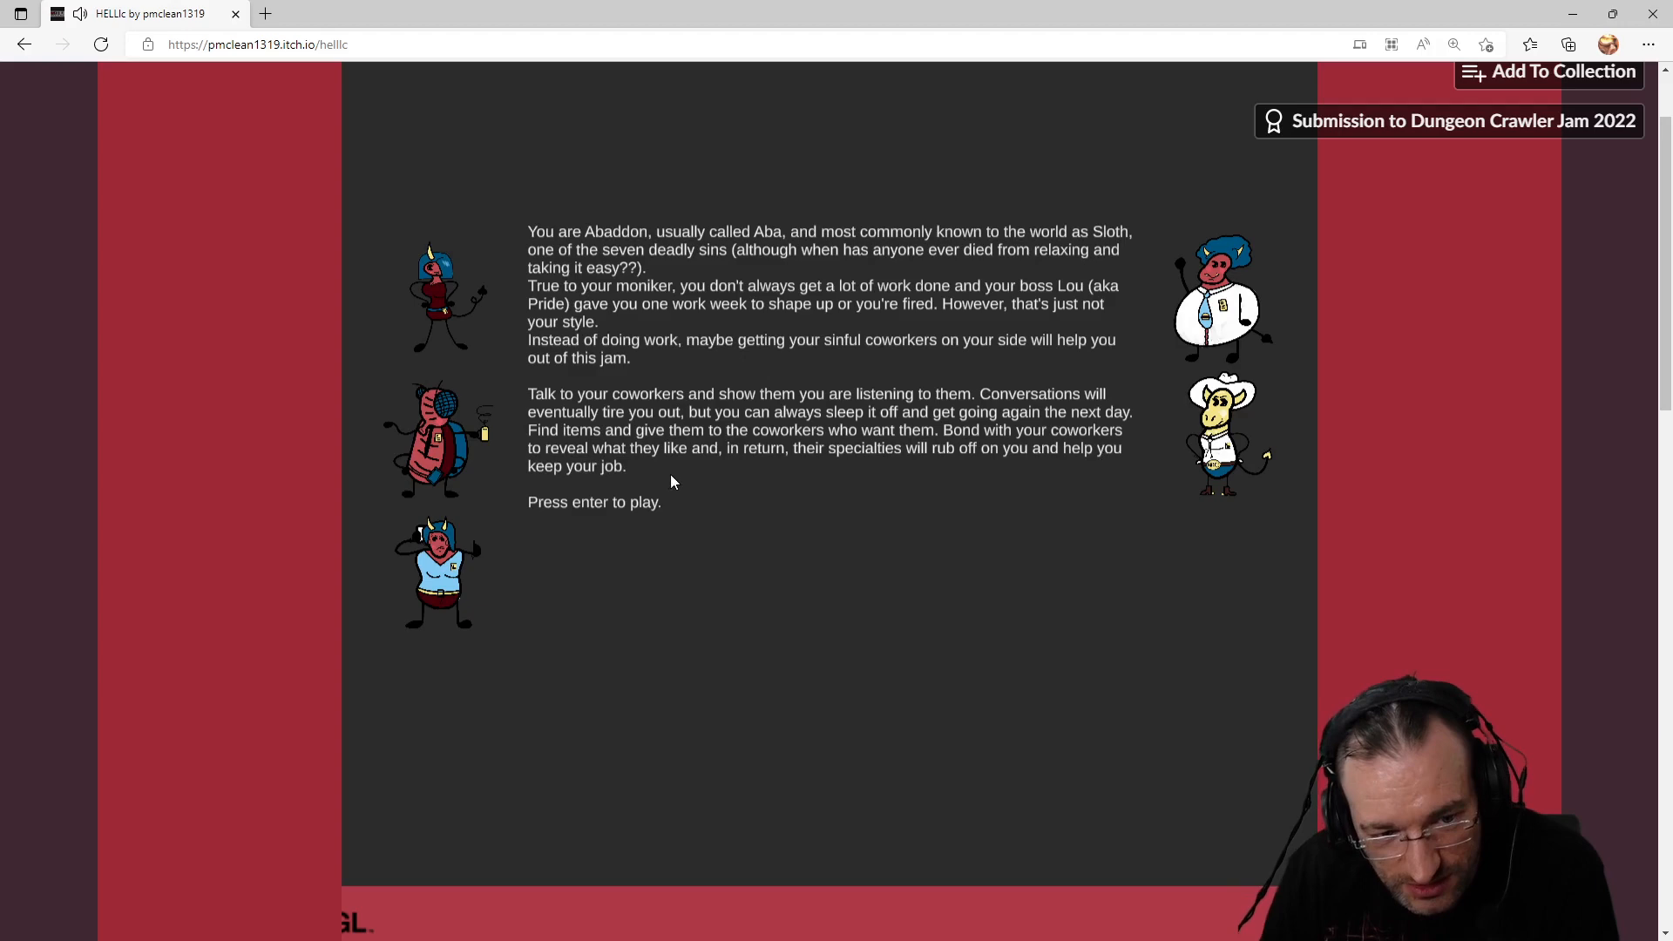
Step: Scroll down to the game description and Dungeon-Crawler Game Jam 2022 credits
scroll(down, 3)
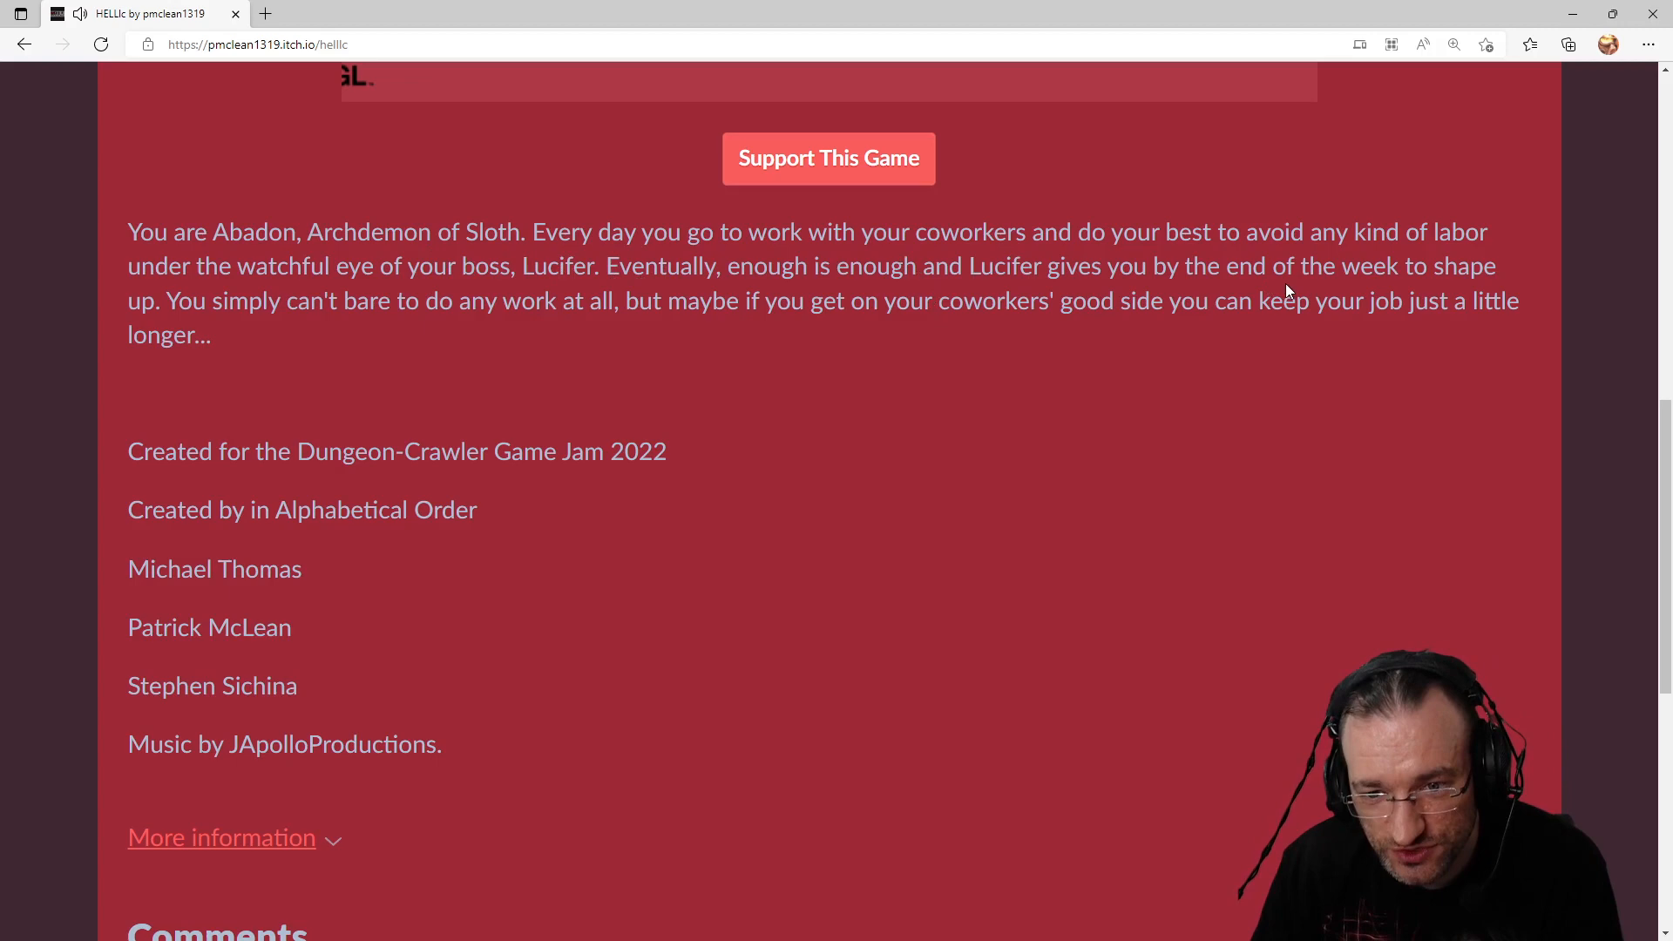
mouse_move(728, 303)
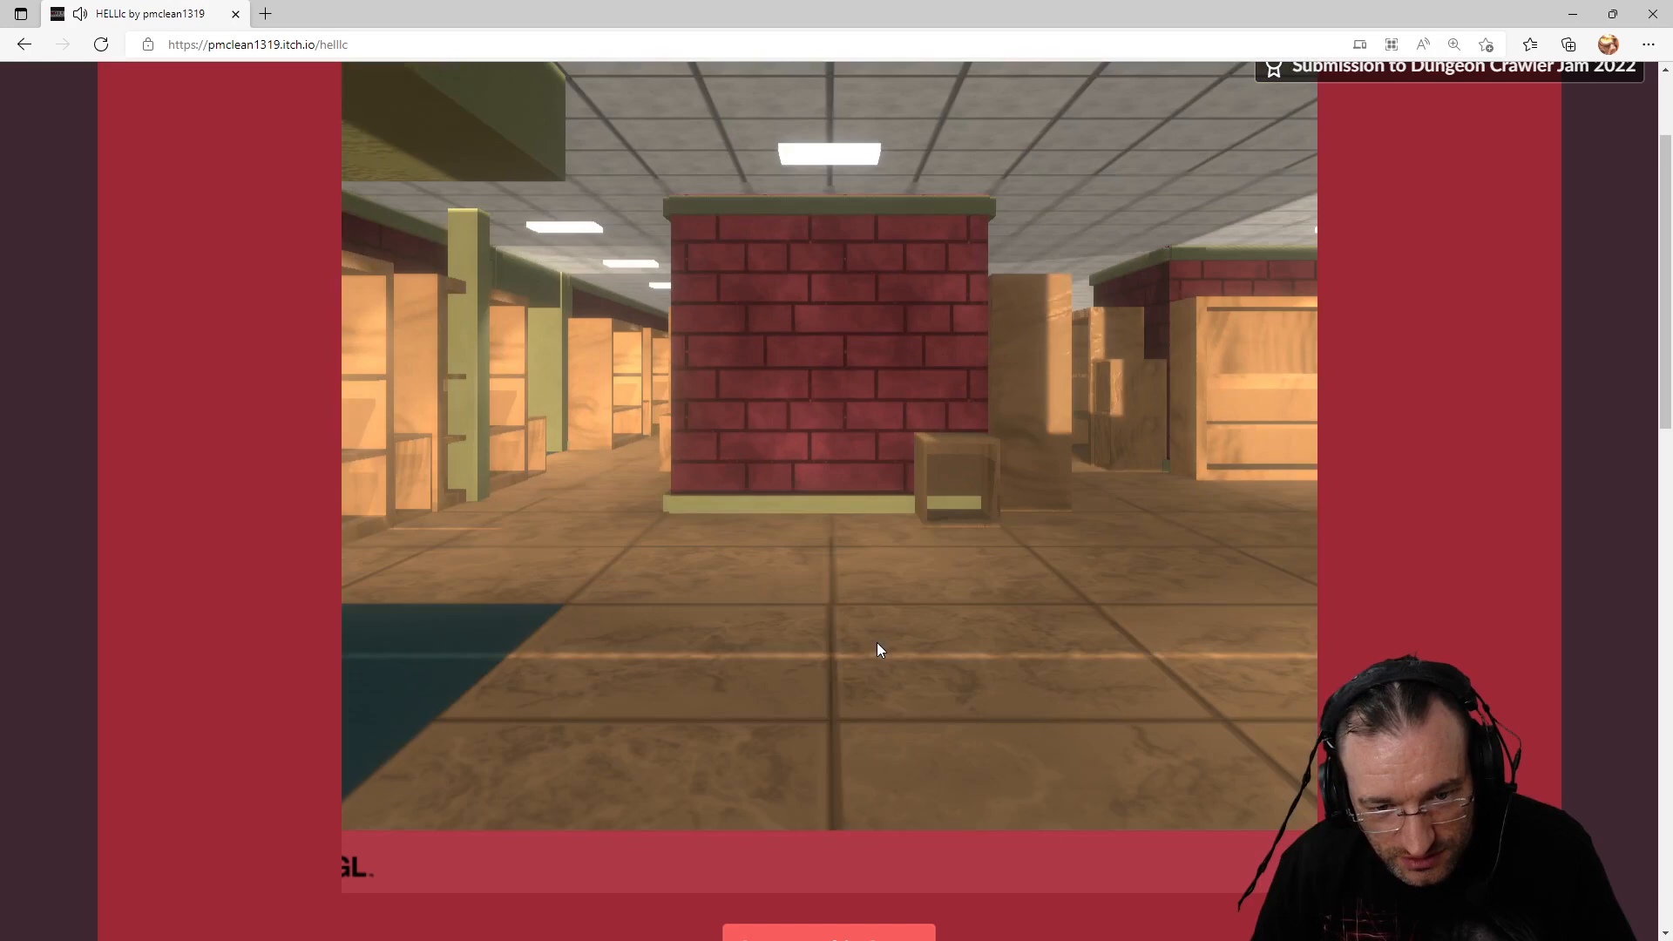
Step: Walk forward with W through the 3D office toward the coworker near the desks
key(W)
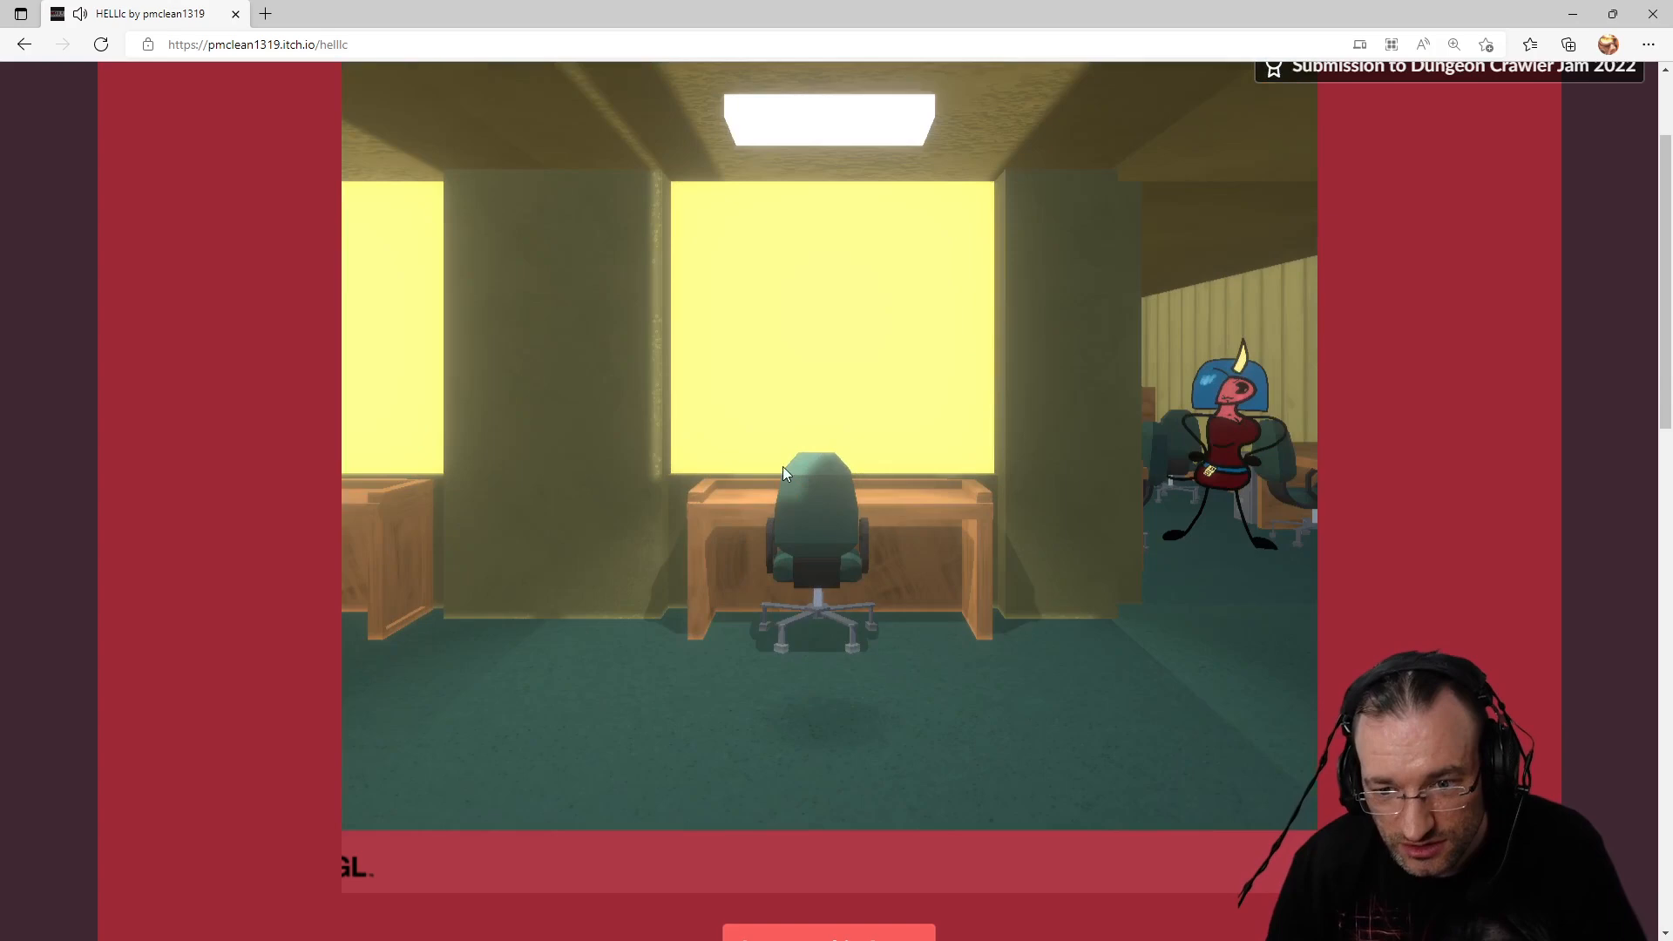
Step: Scroll to the Comments section and the developer's note about missing combat and items
scroll(down, 3)
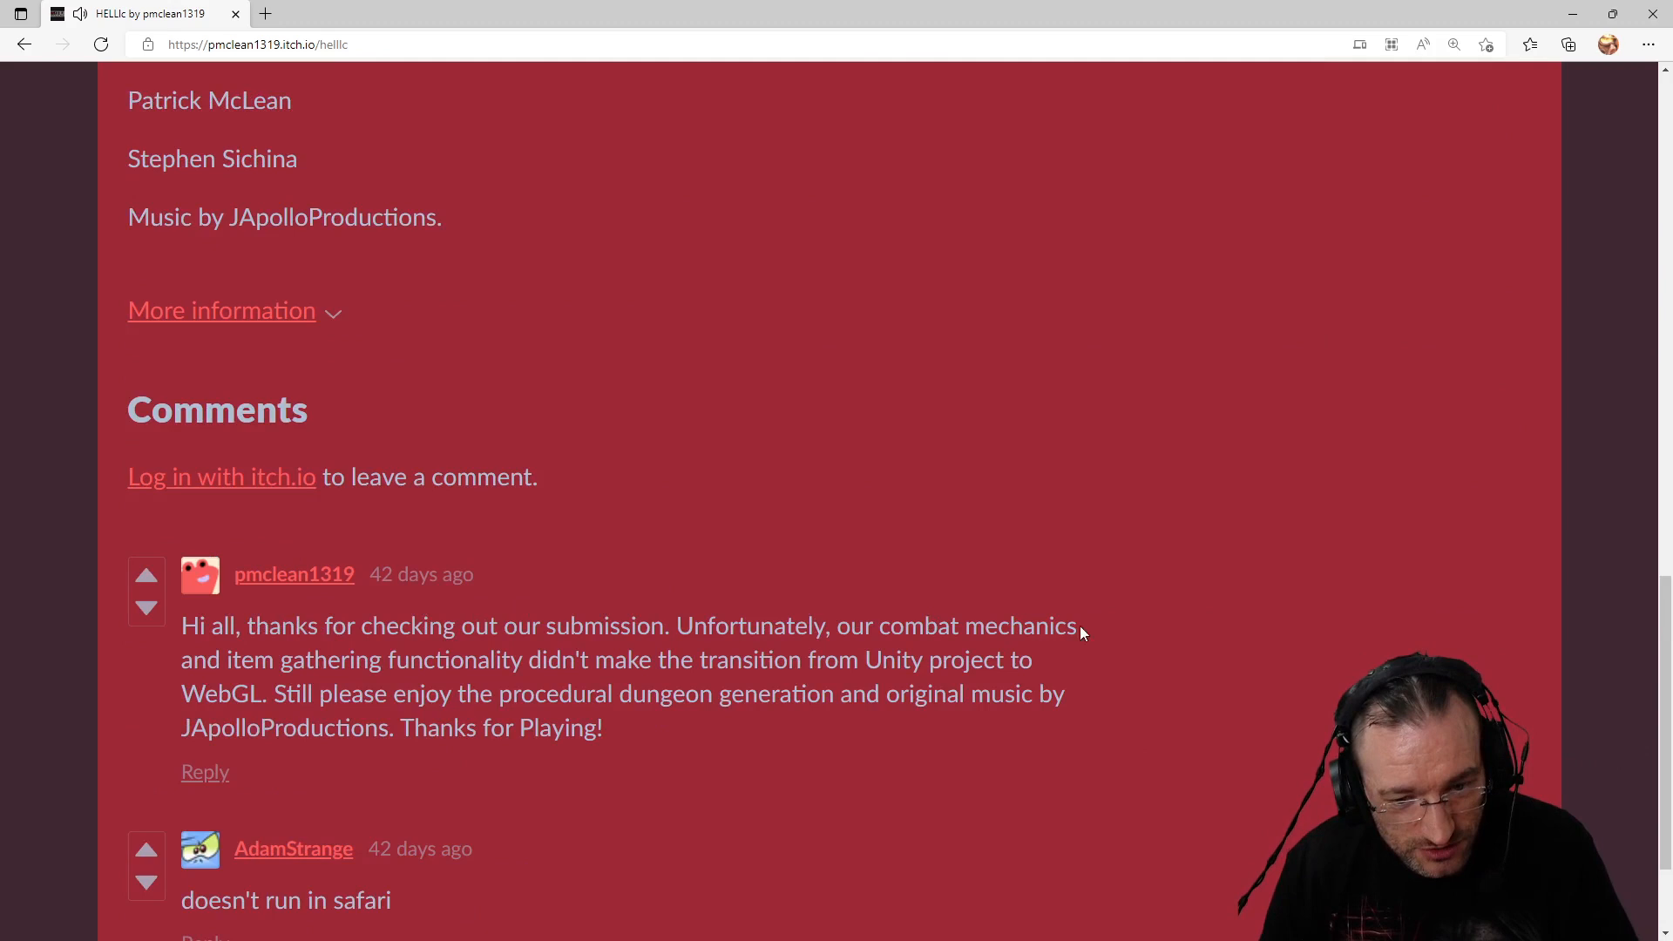
mouse_move(414, 686)
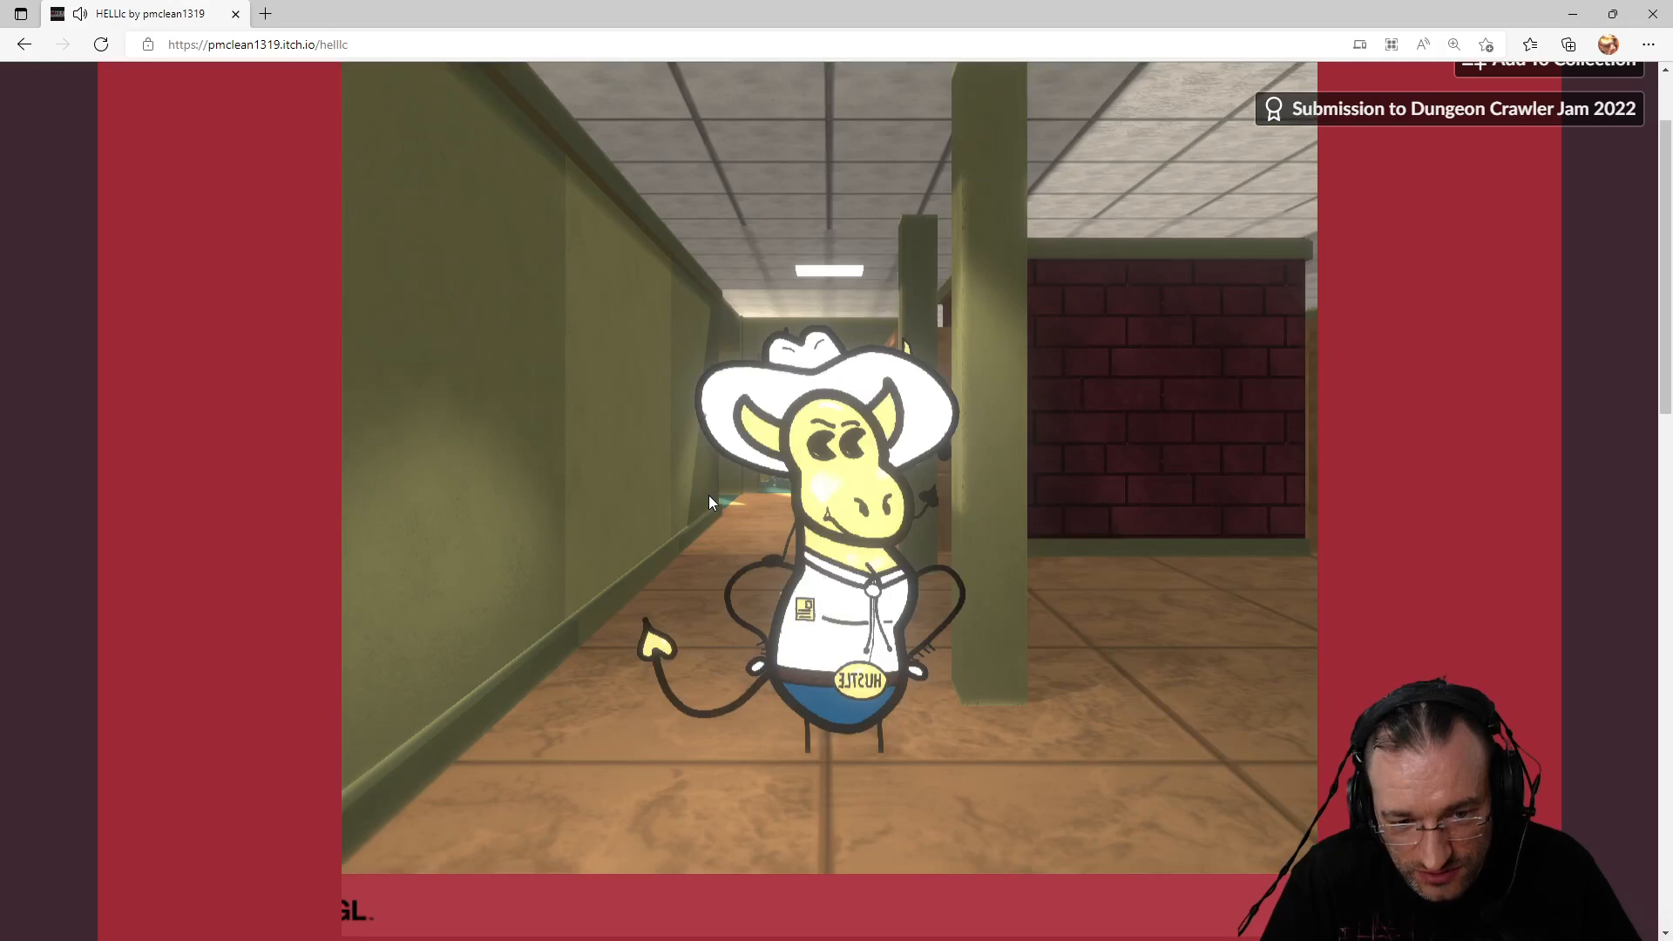
mouse_move(880, 692)
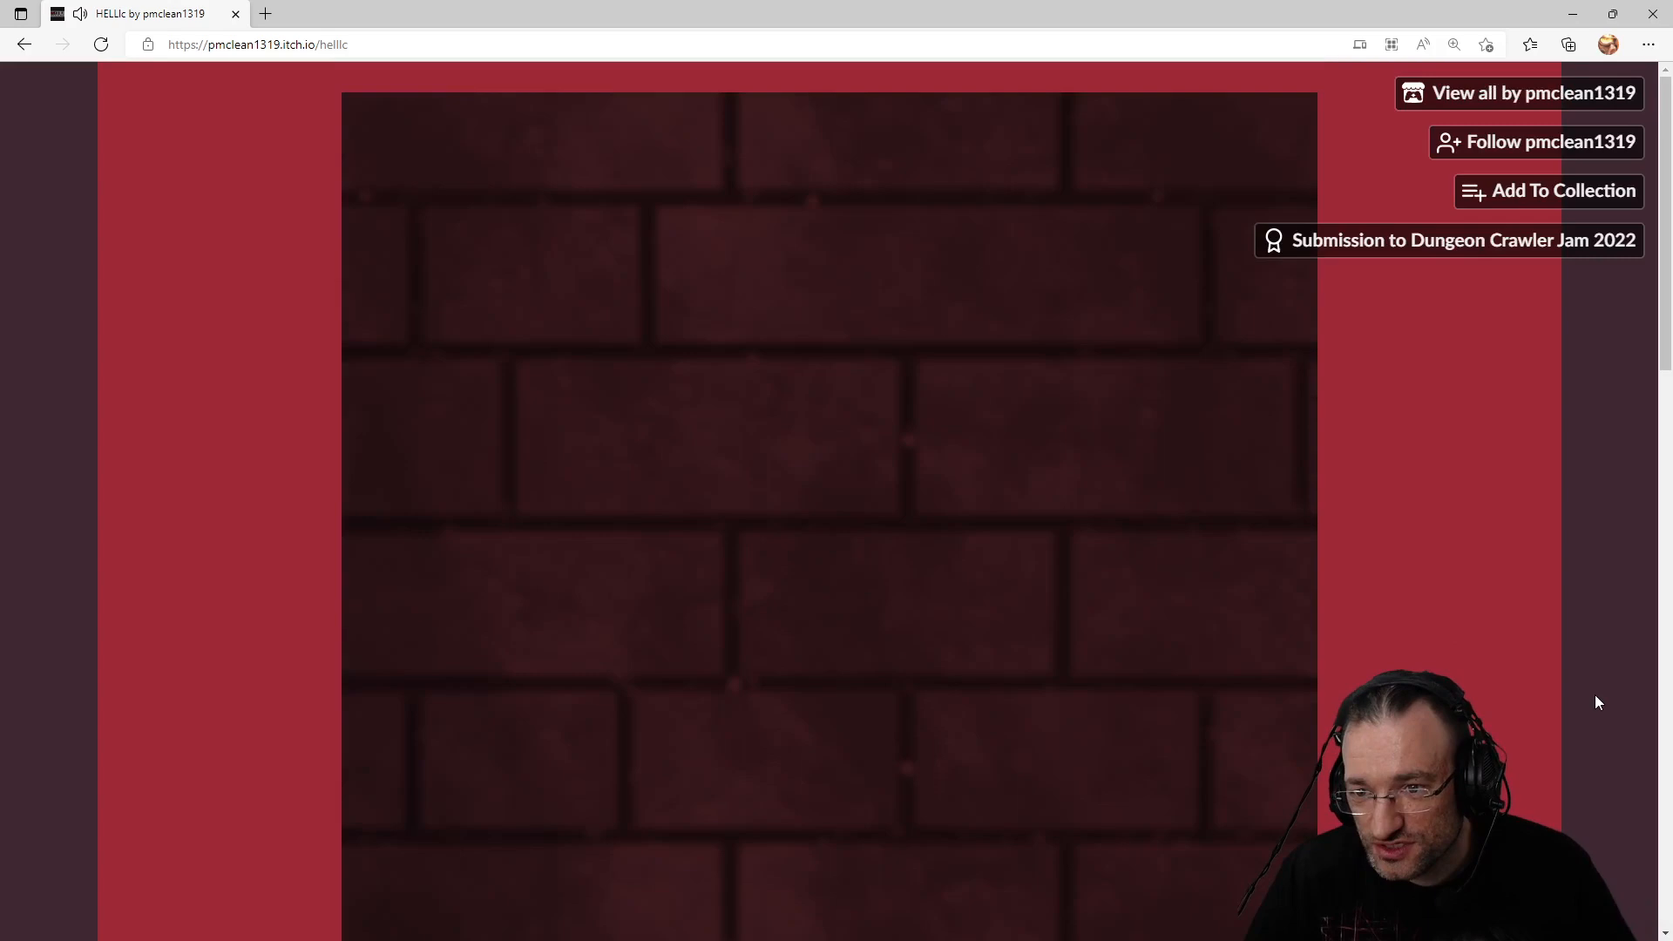
Step: Scroll past the game to the credits and the developer's missing-features comment
scroll(down, 3)
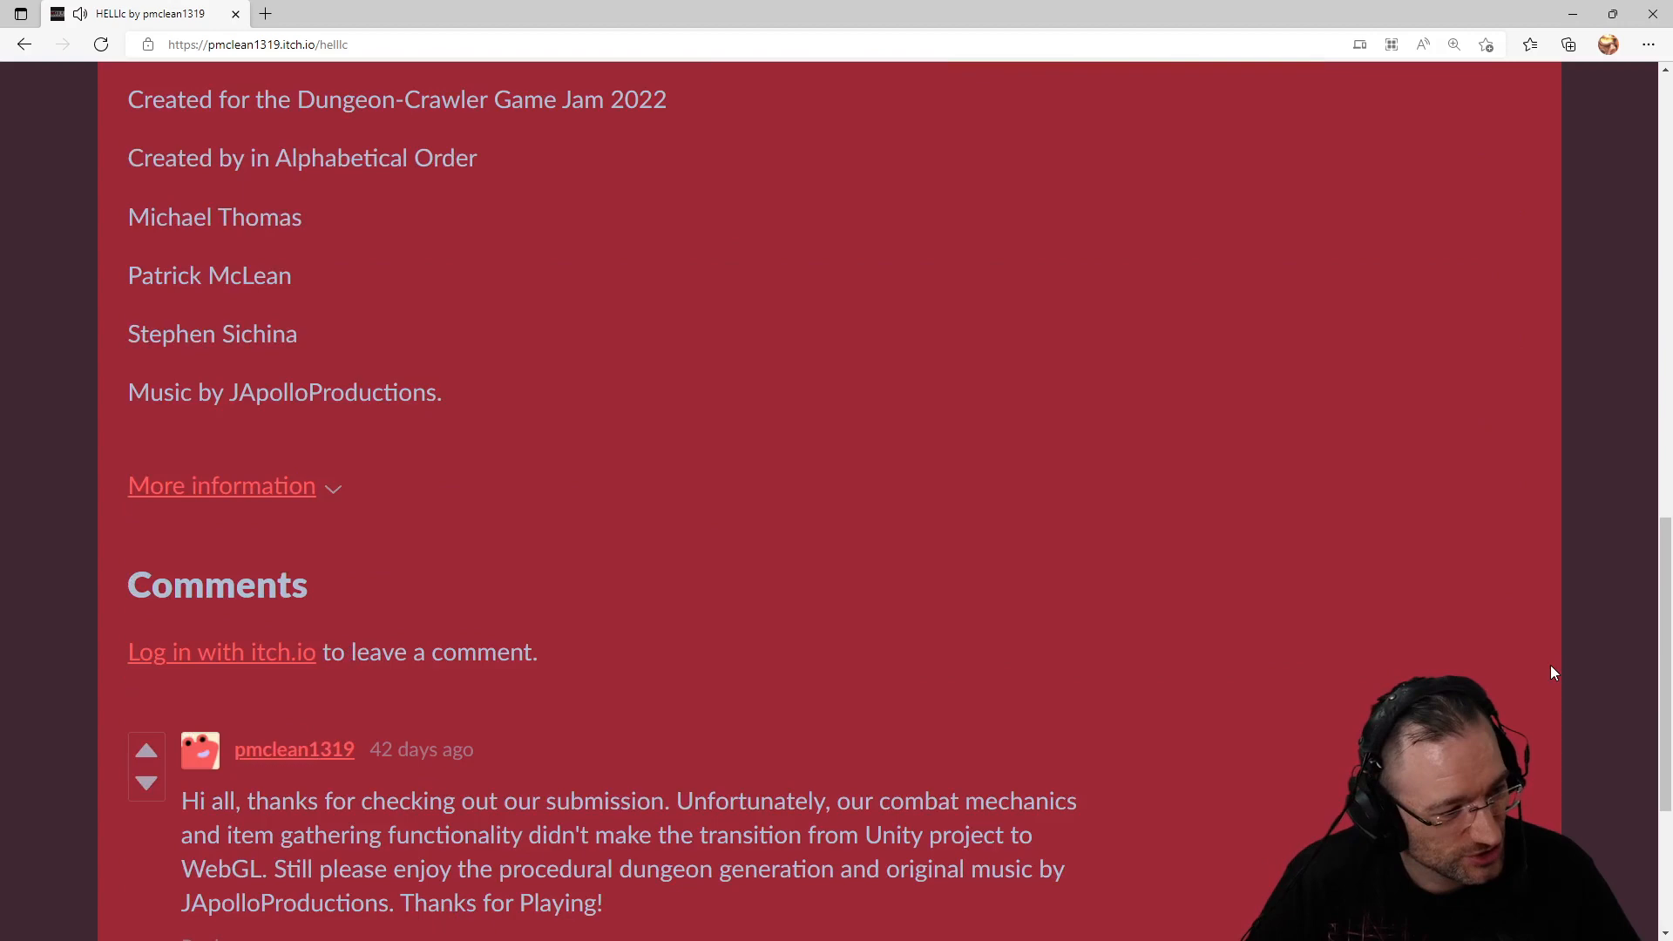